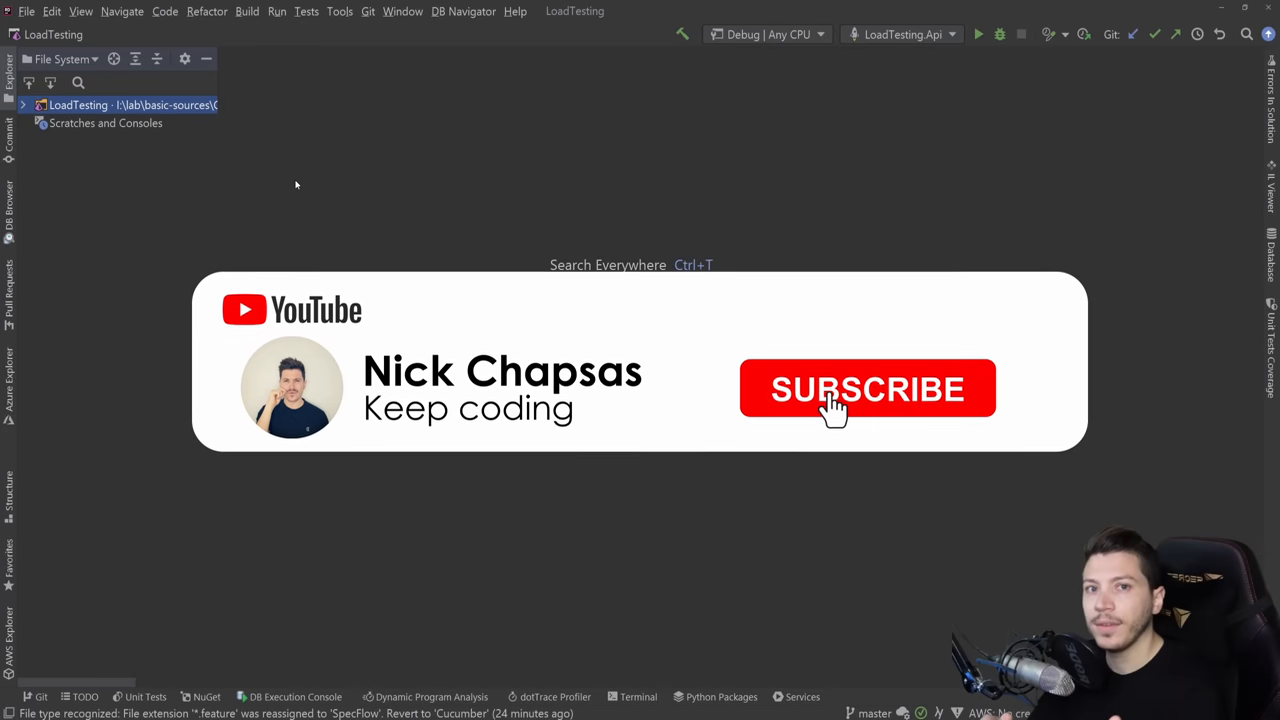
Compare the Postman GET /github and GET /youtube responses, ending on youtube's 14510 subscribers.
click(867, 389)
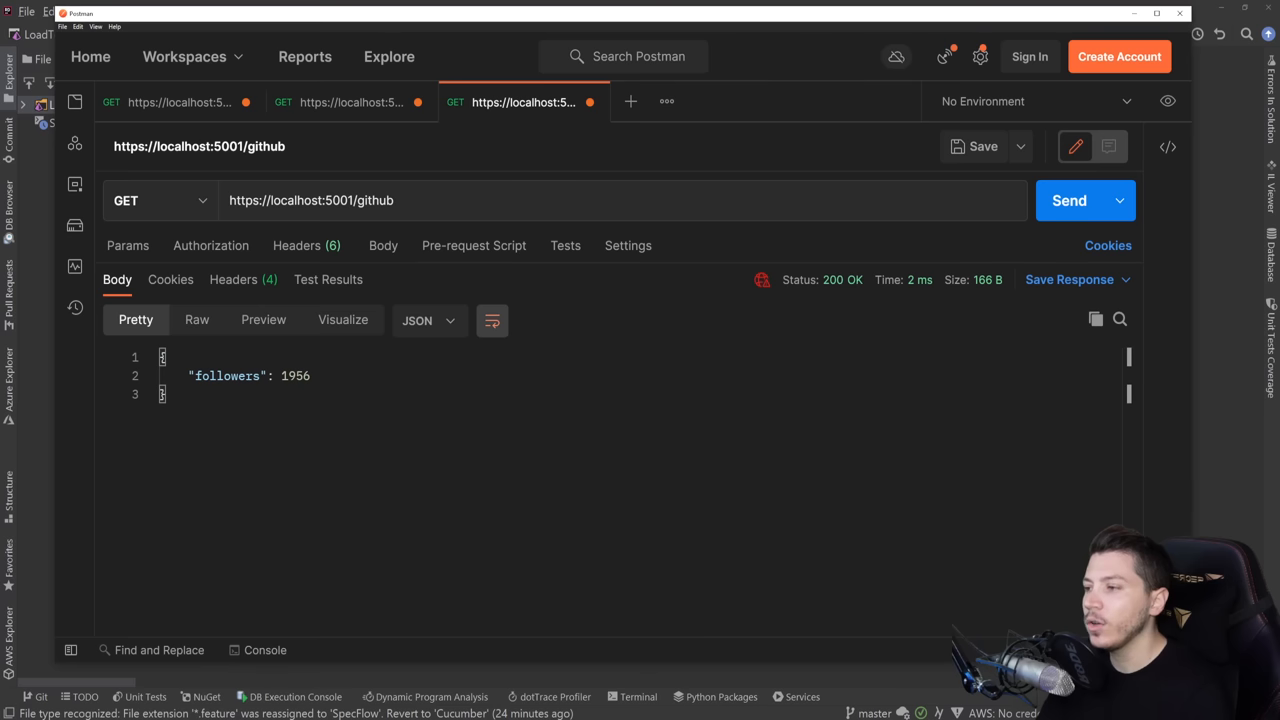
mouse_move(218, 119)
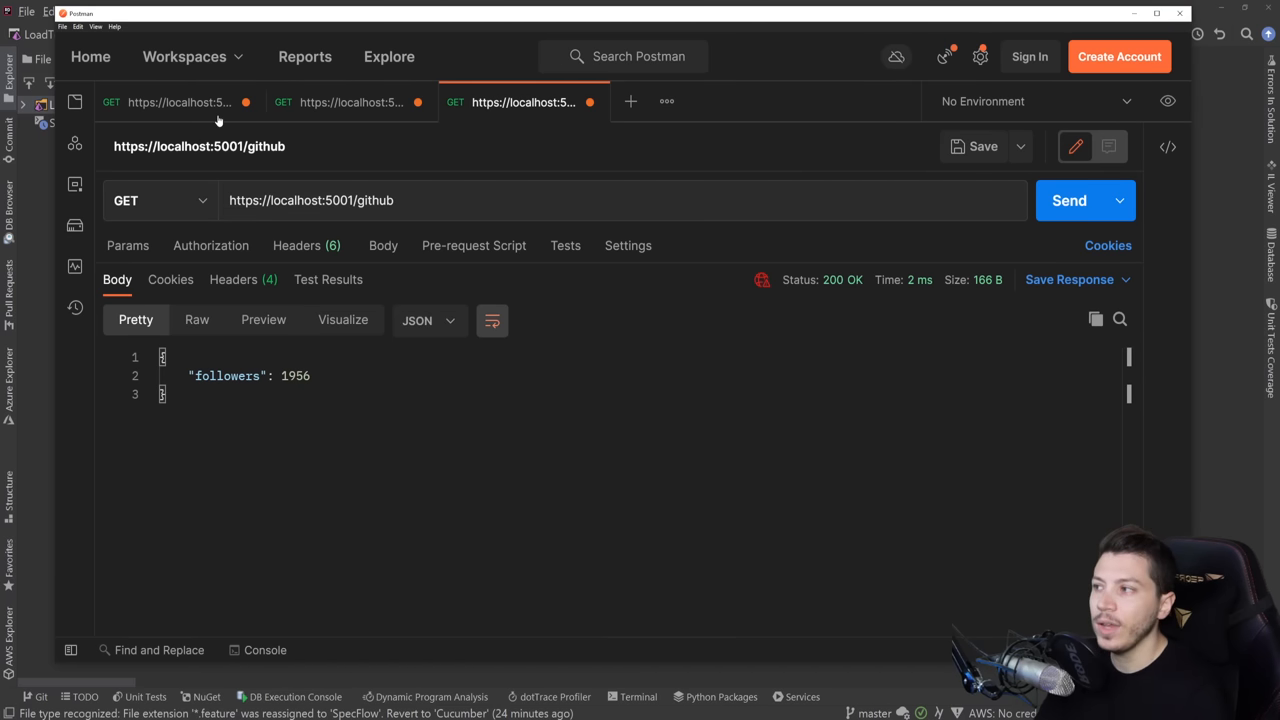
click(180, 101)
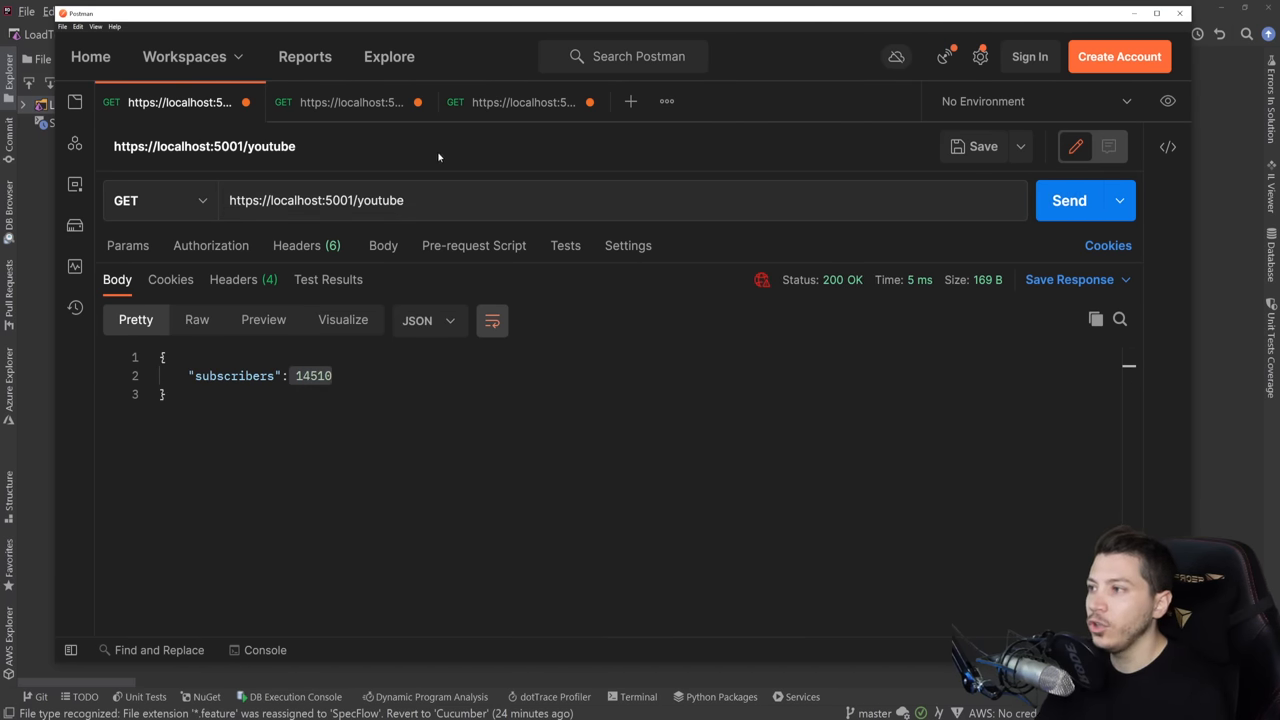
click(522, 101)
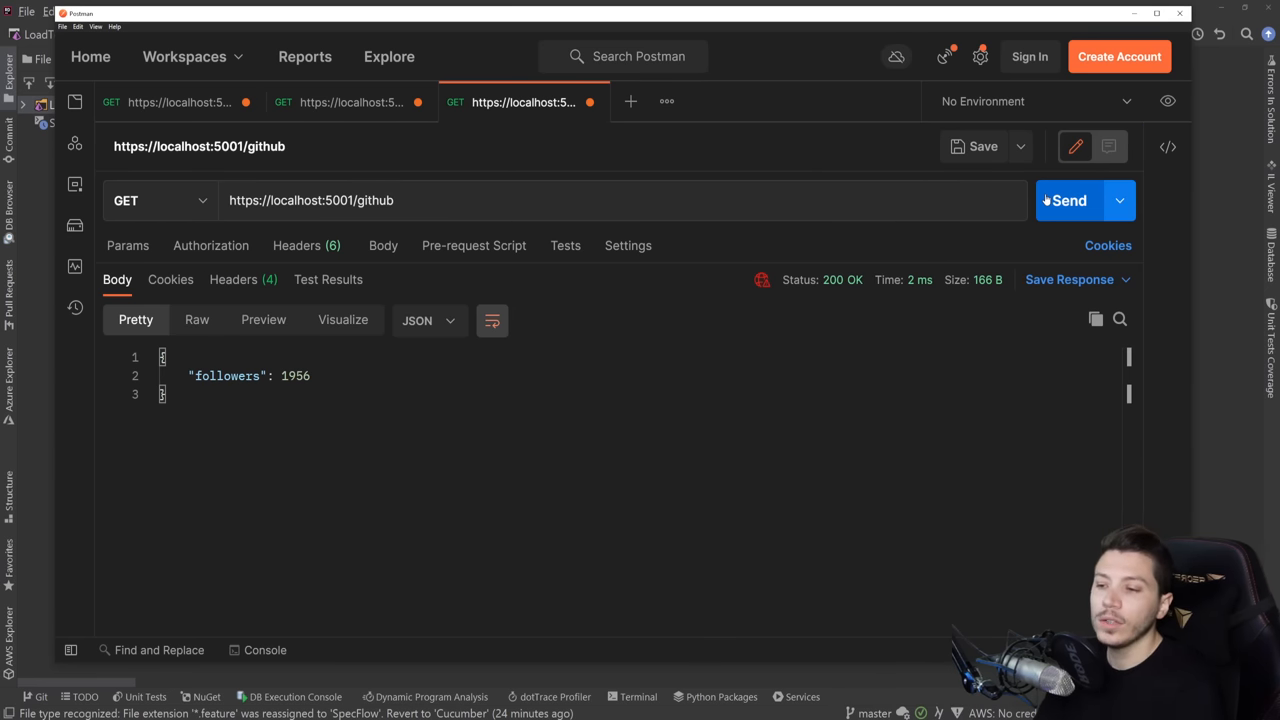
click(350, 101)
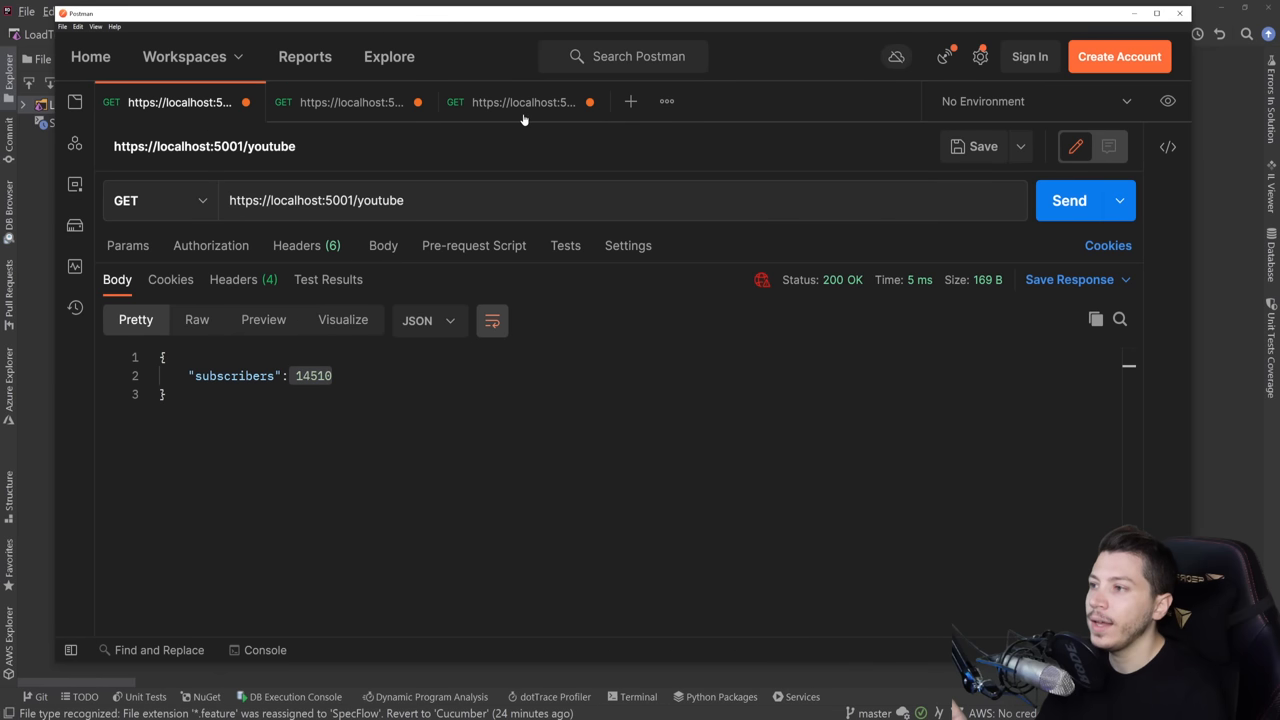
click(522, 101)
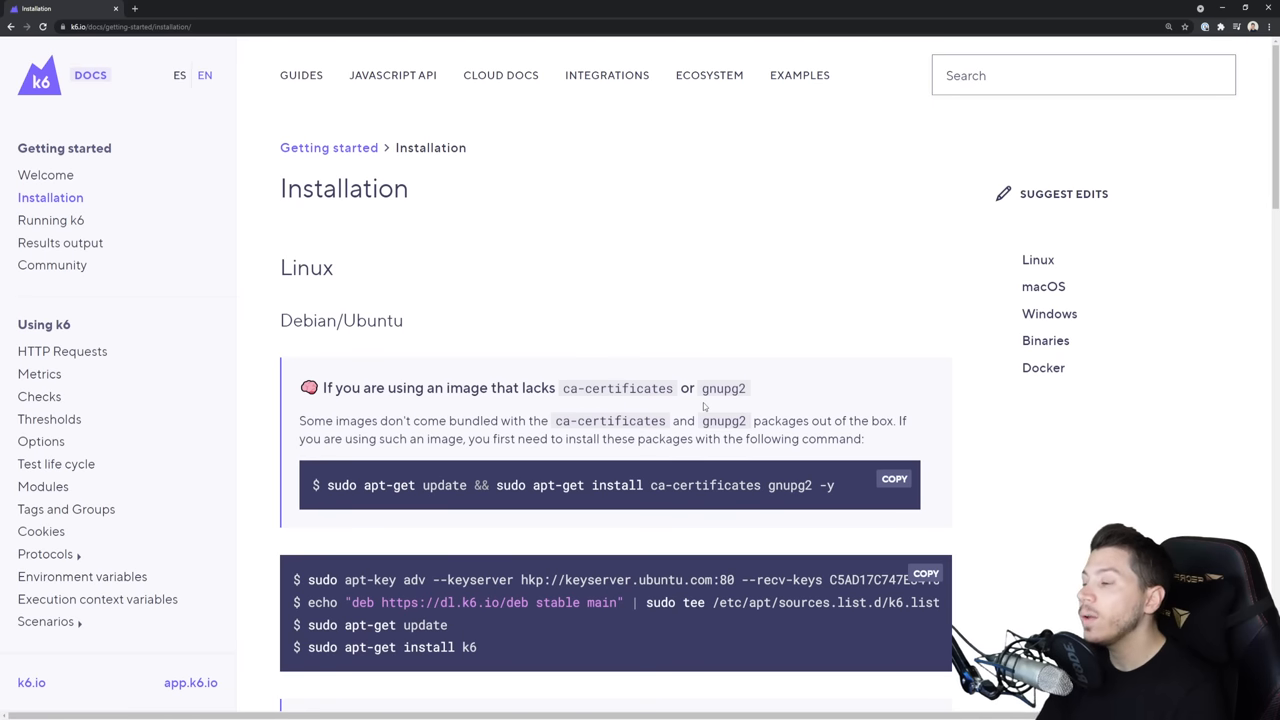
Scroll the k6 installation docs to the Debian/Ubuntu install commands.
scroll(down, 3)
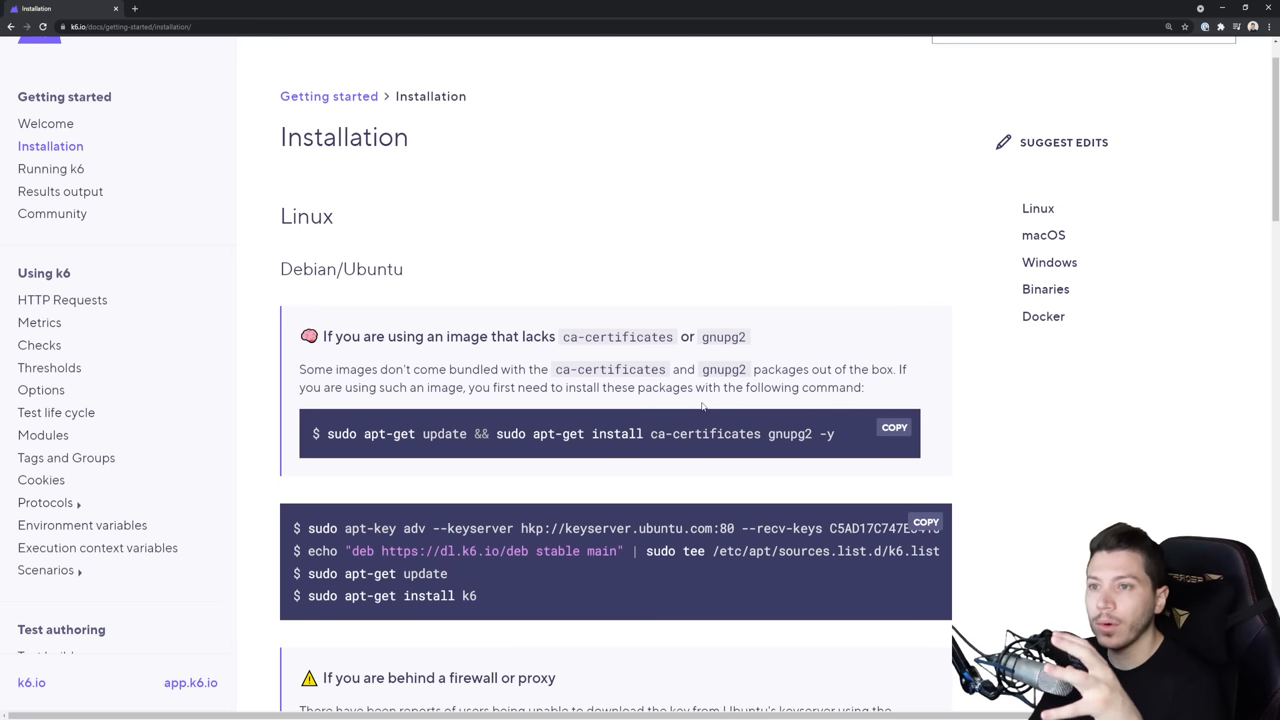
scroll(down, 3)
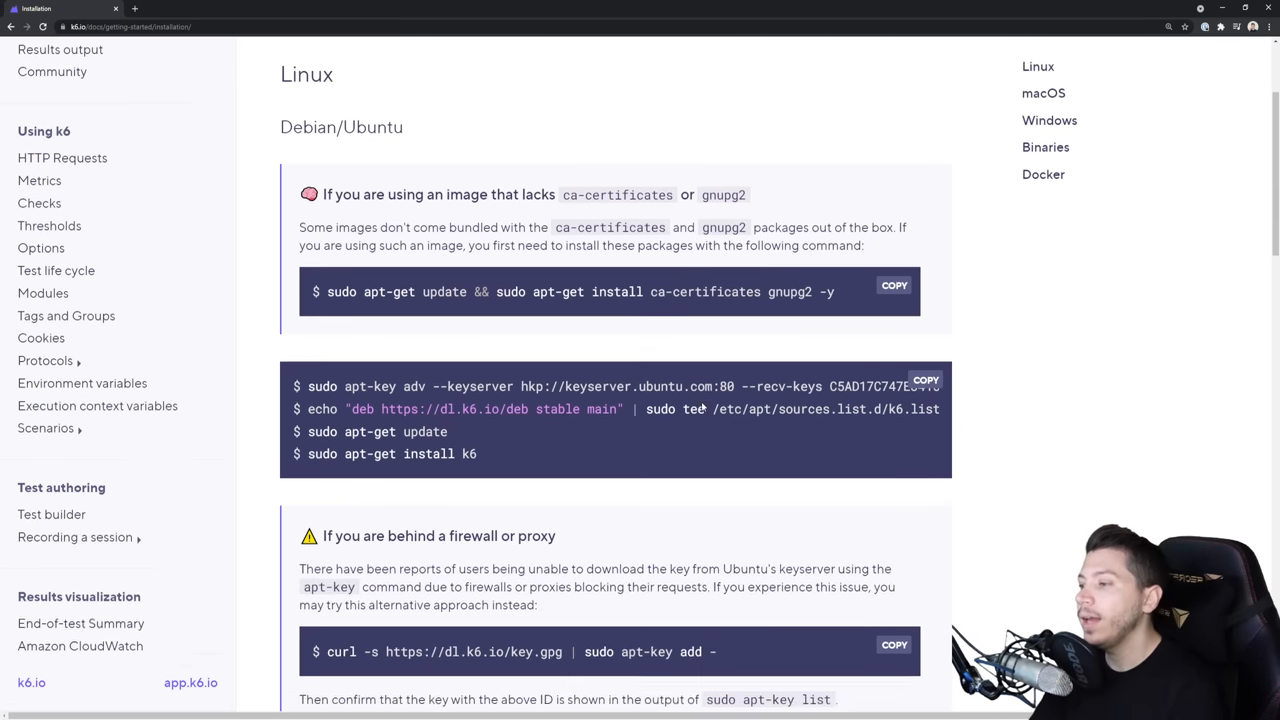
scroll(down, 3)
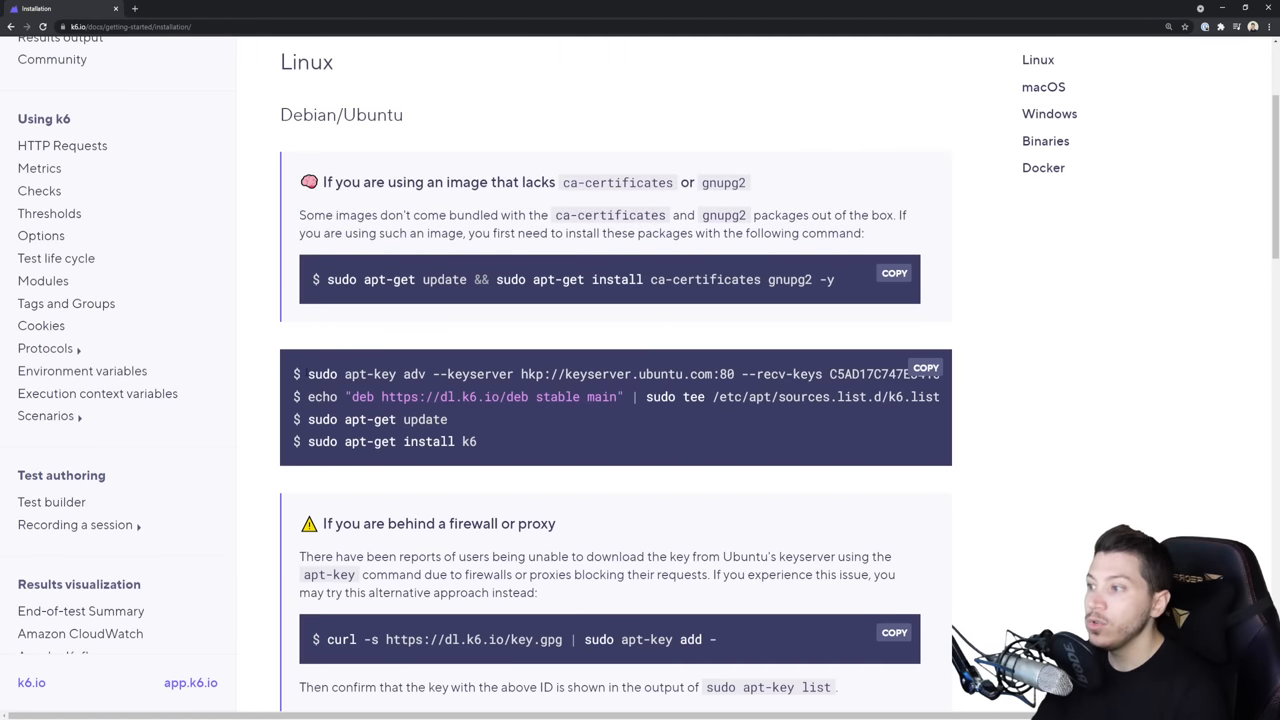
drag(308, 374, 477, 441)
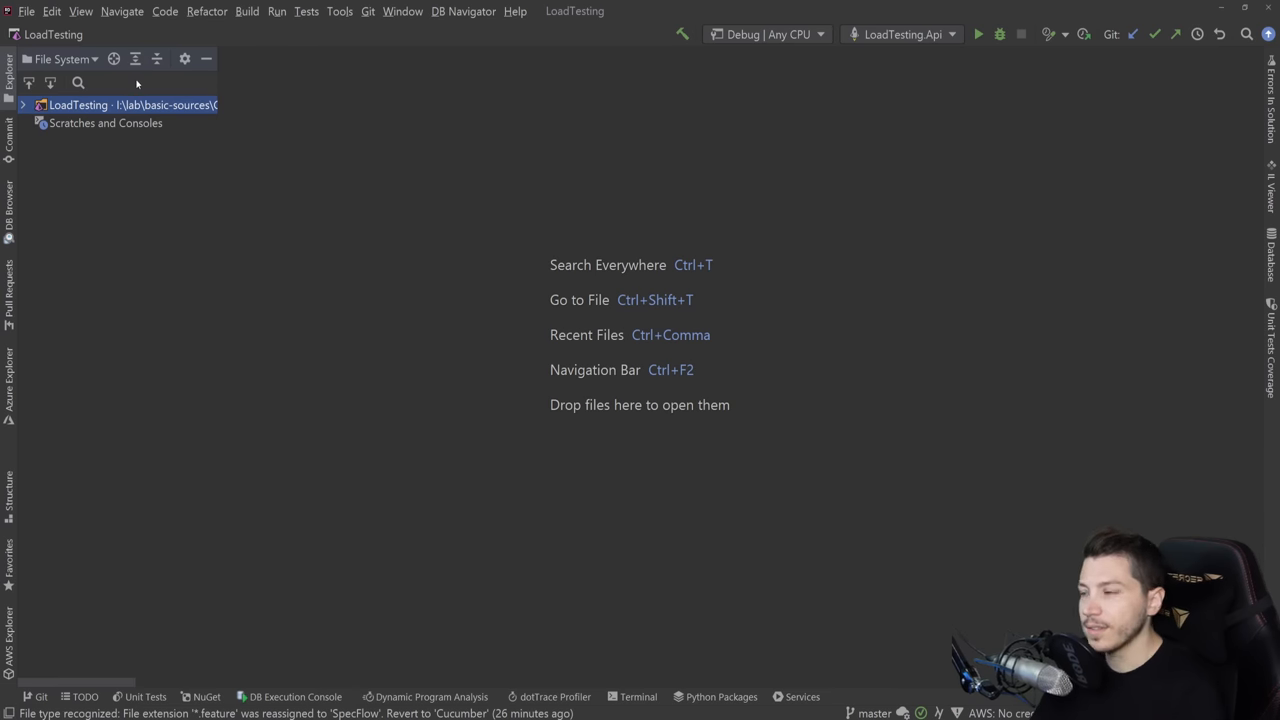
Add an empty sample_test.js file to LoadTesting.Tests through Add > File.
click(23, 105)
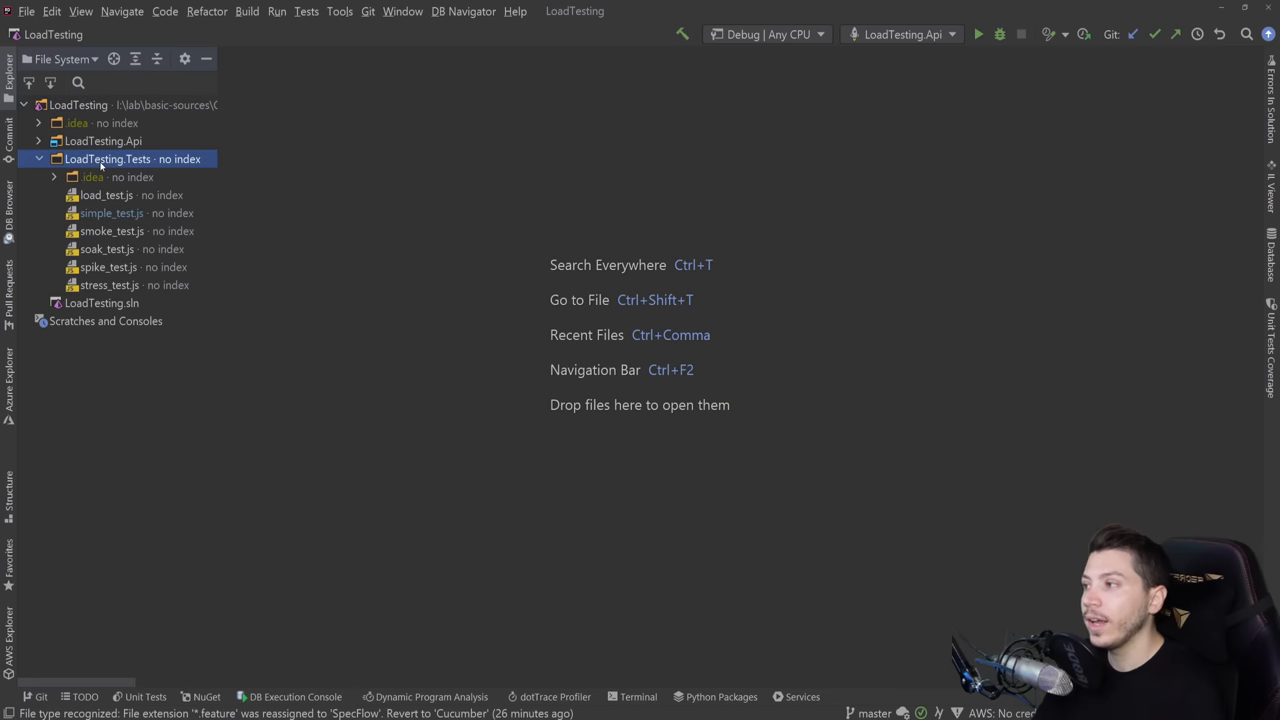
right_click(107, 159)
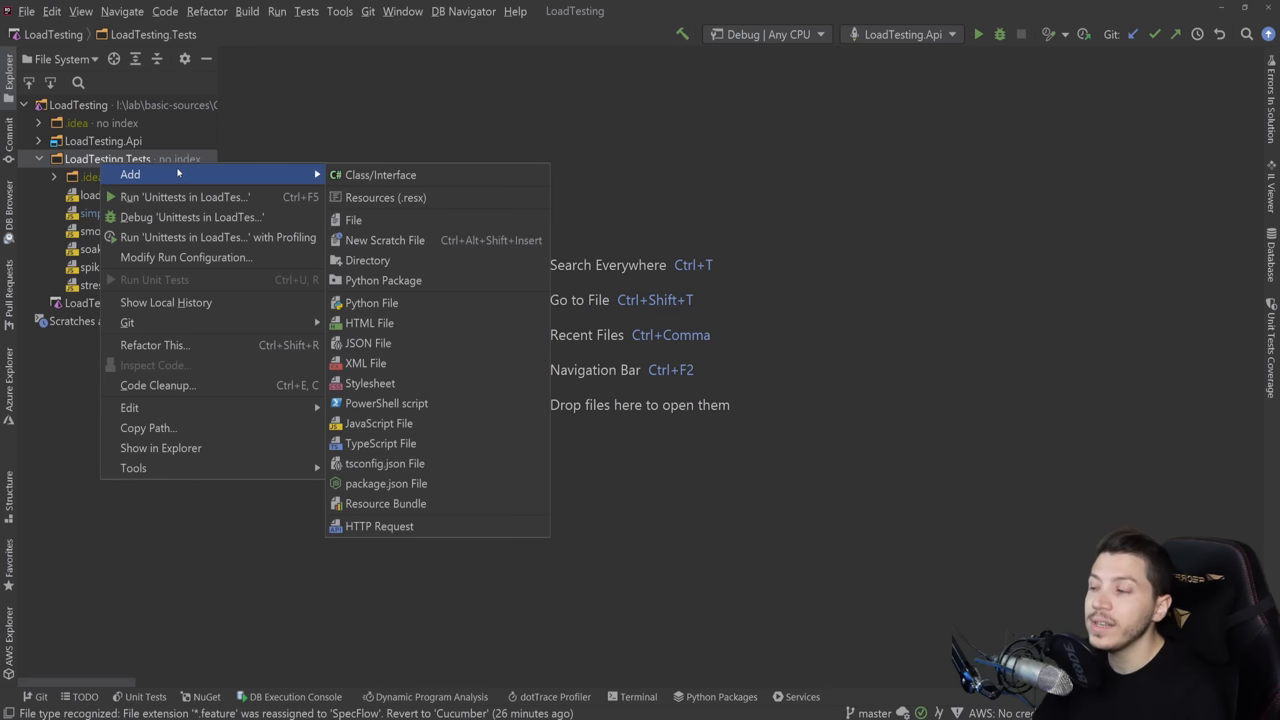
click(353, 219)
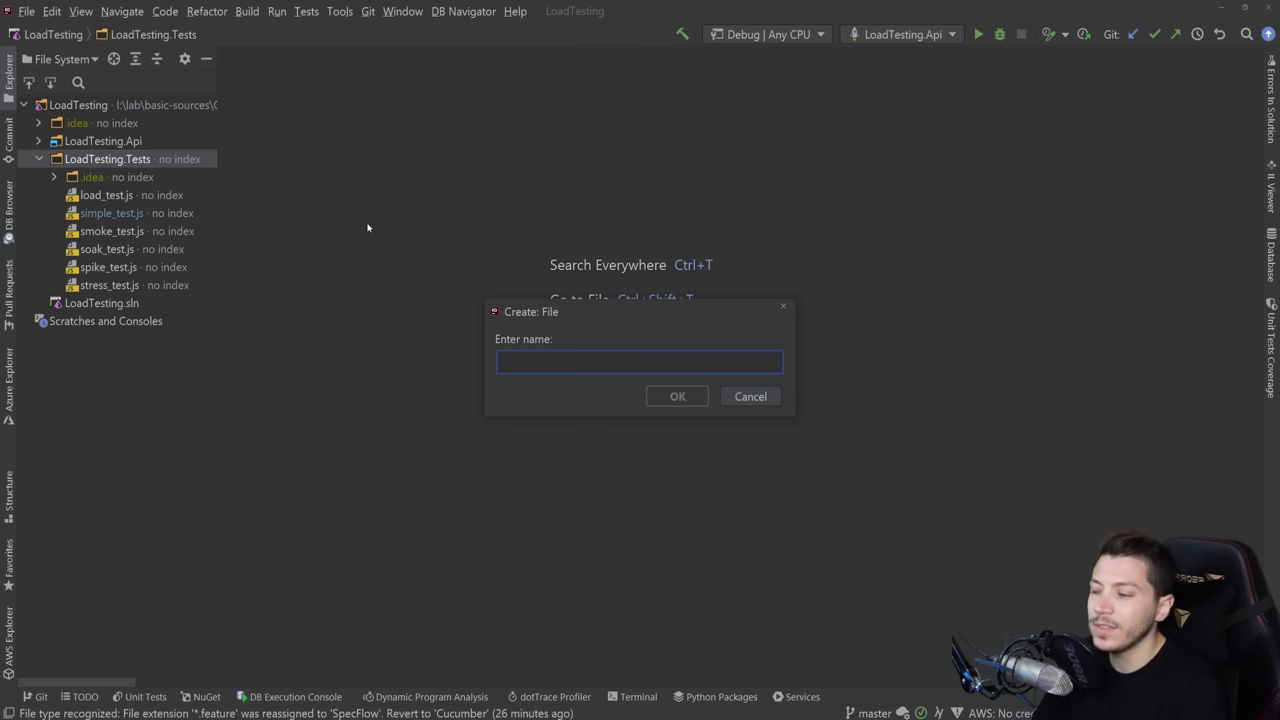
text(sampl)
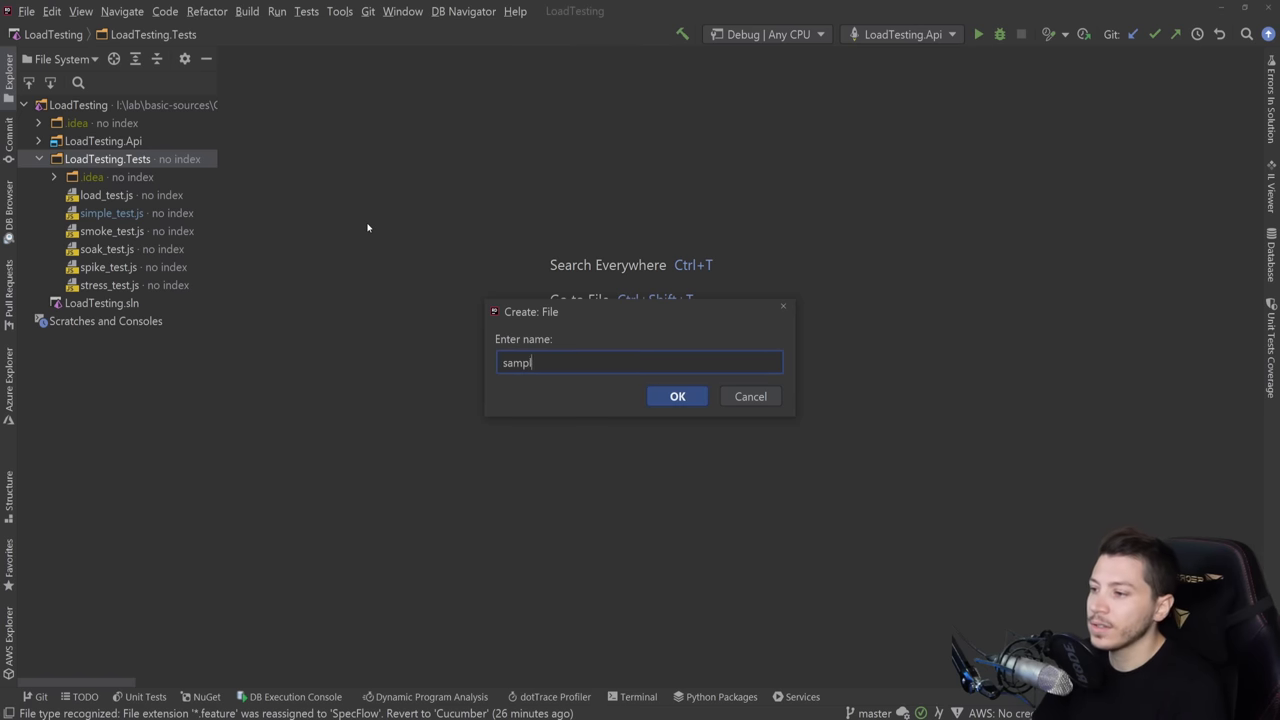
click(677, 396)
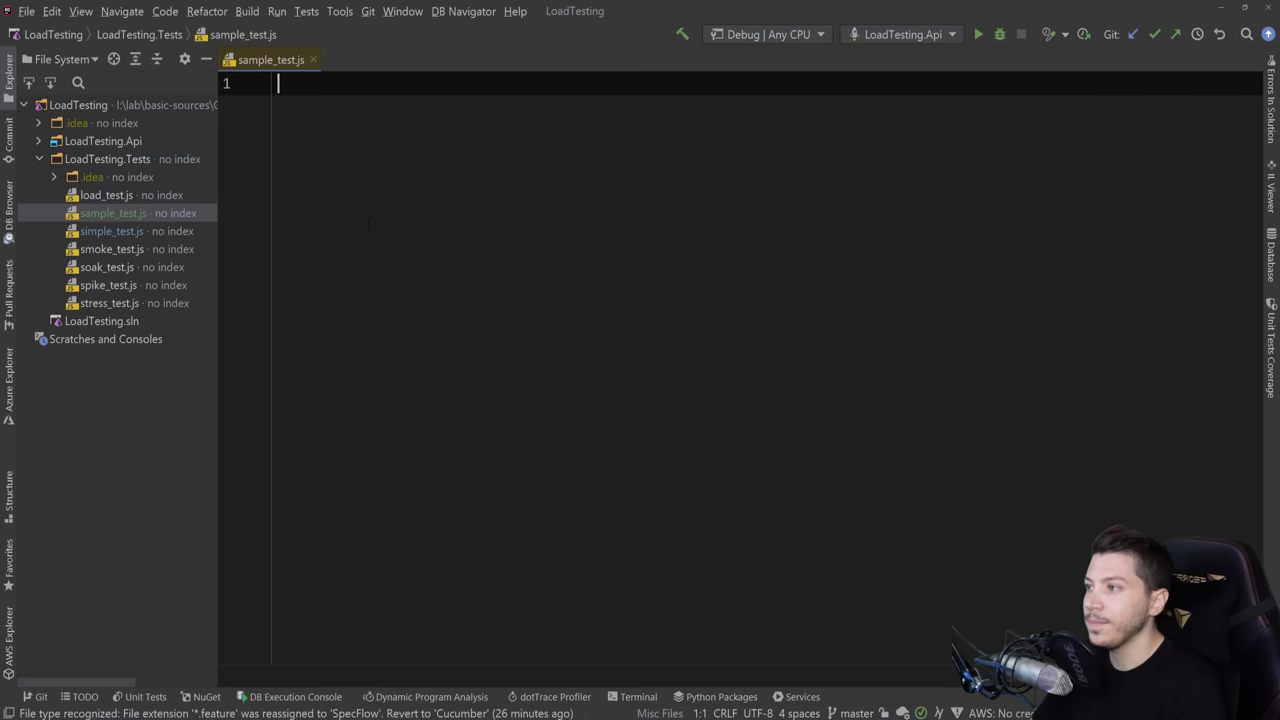
Write import http from 'k6/http', an exported empty options object, and export default () => {}.
text(import)
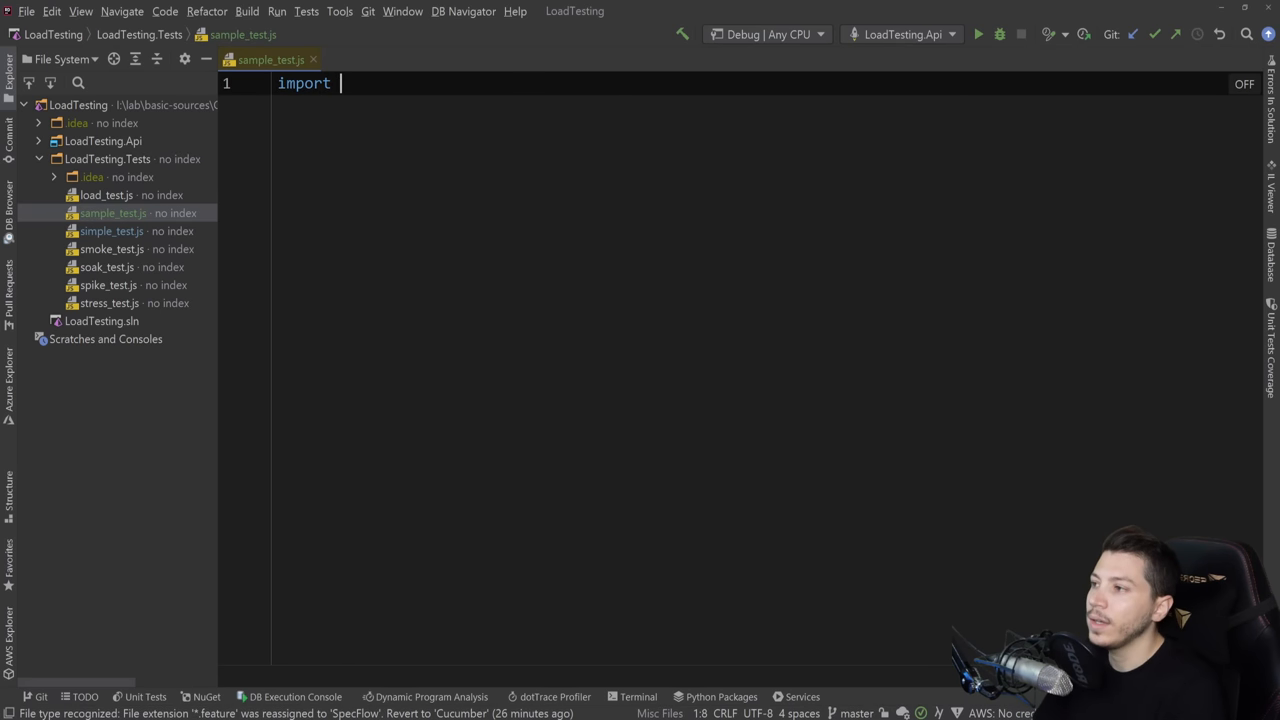
text(http from 'k6)
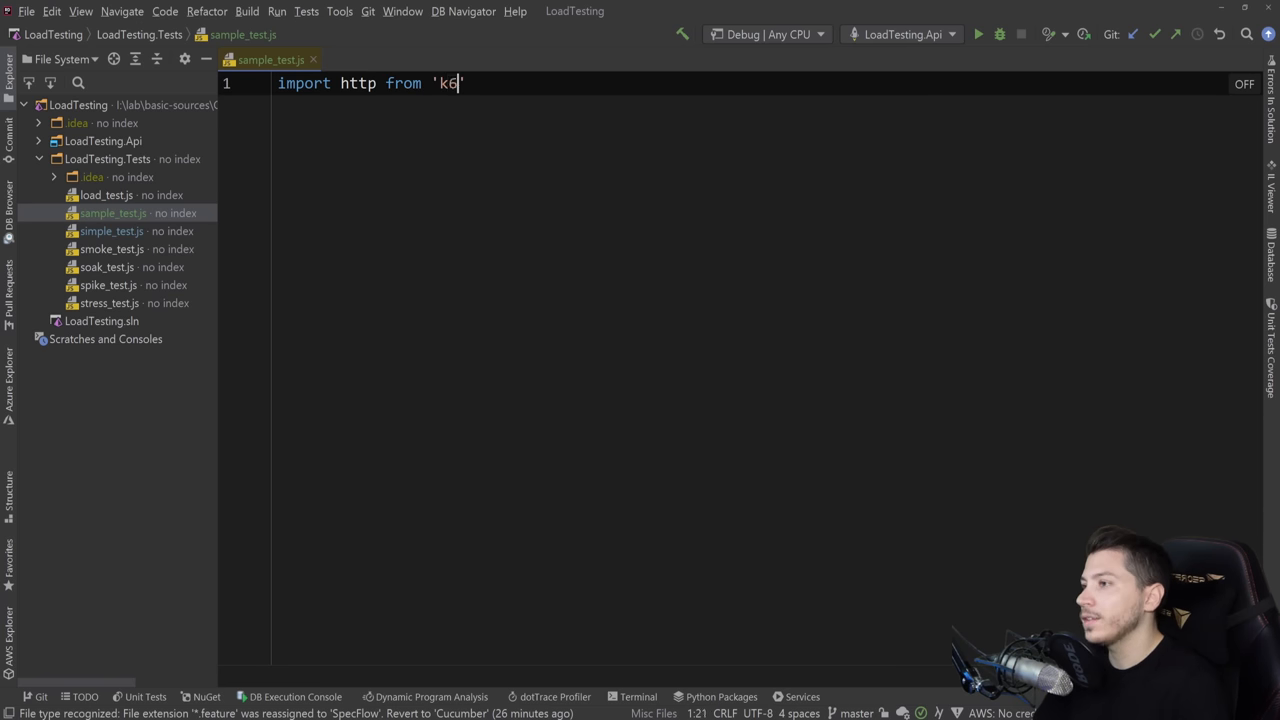
text(/http';)
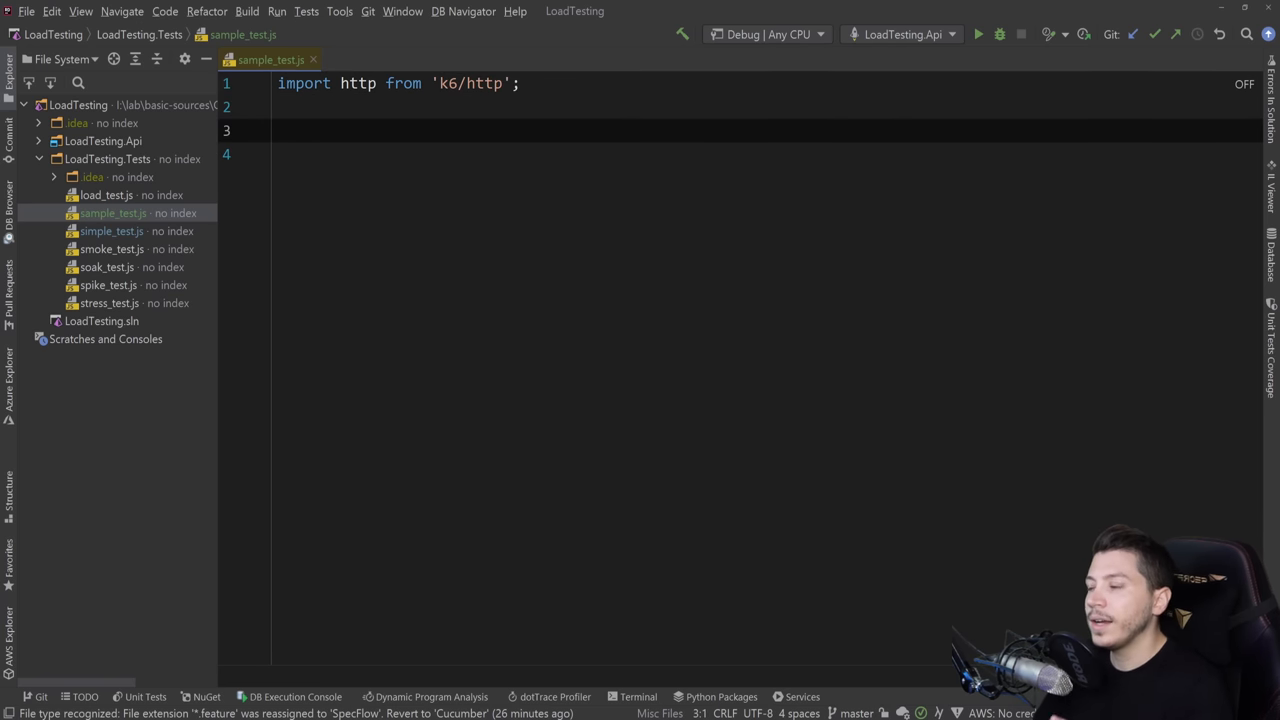
text(export let options = {)
text(export d)
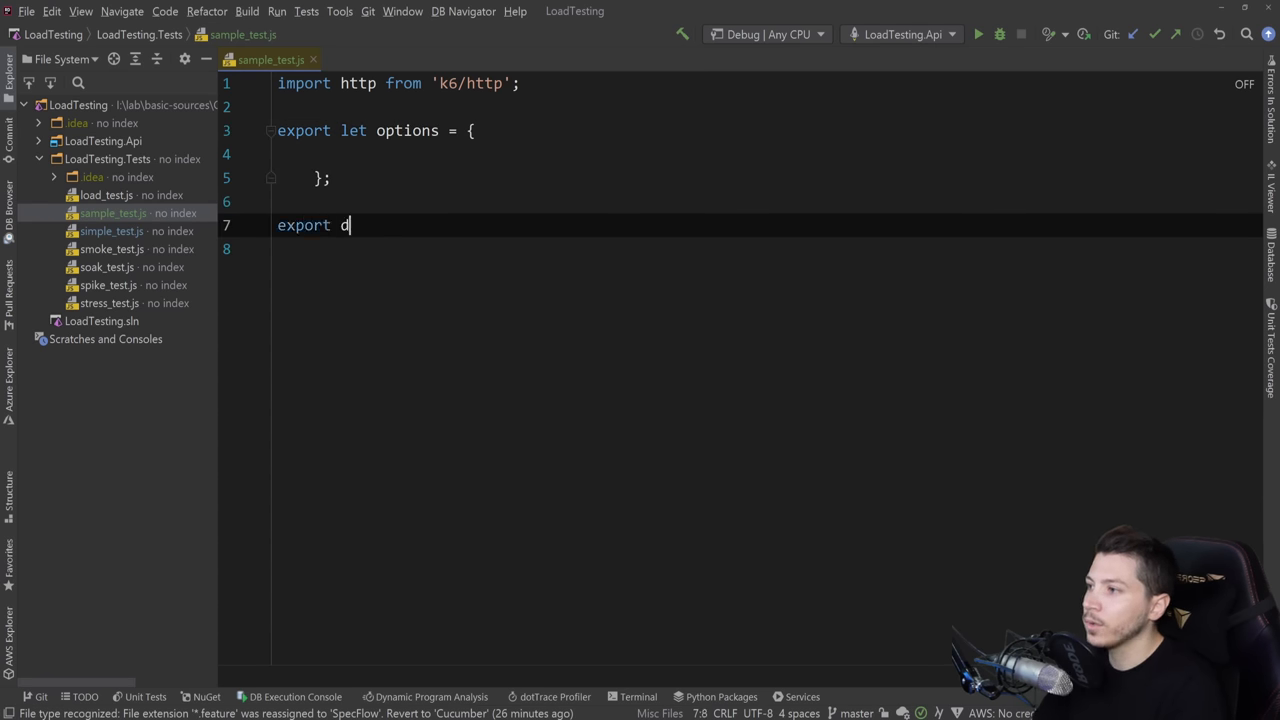
text(efault () =>)
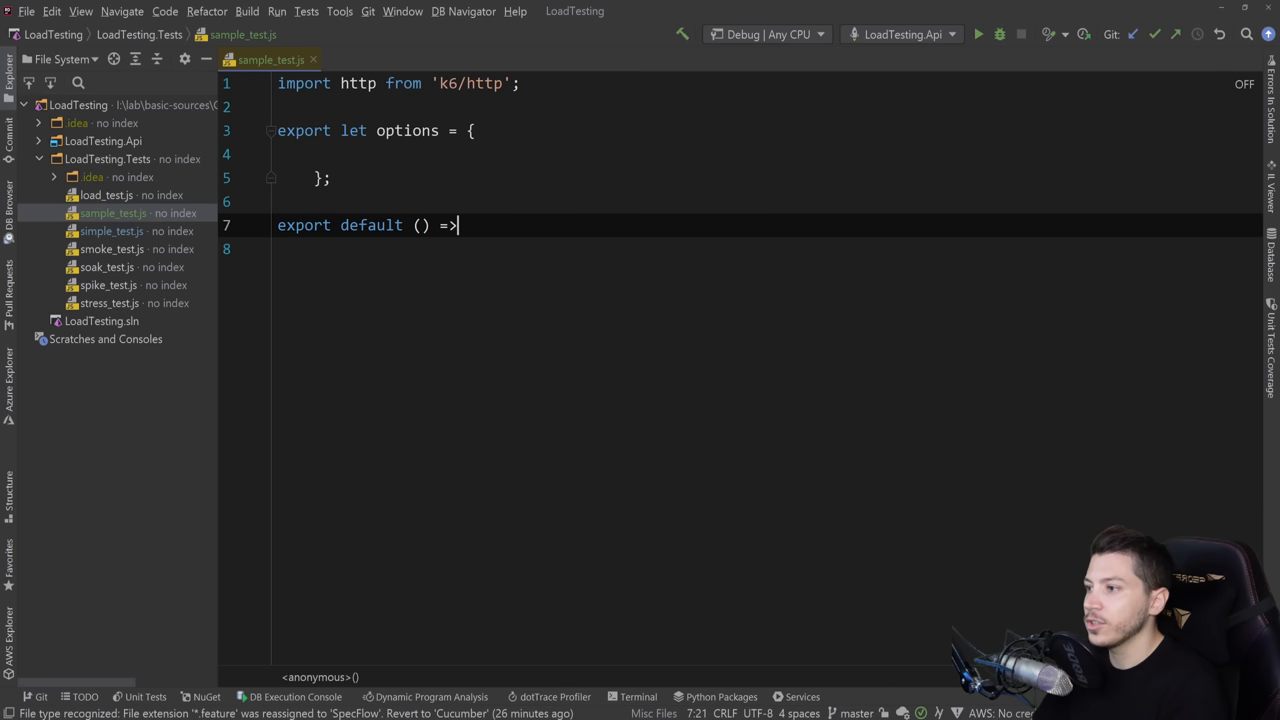
text({)
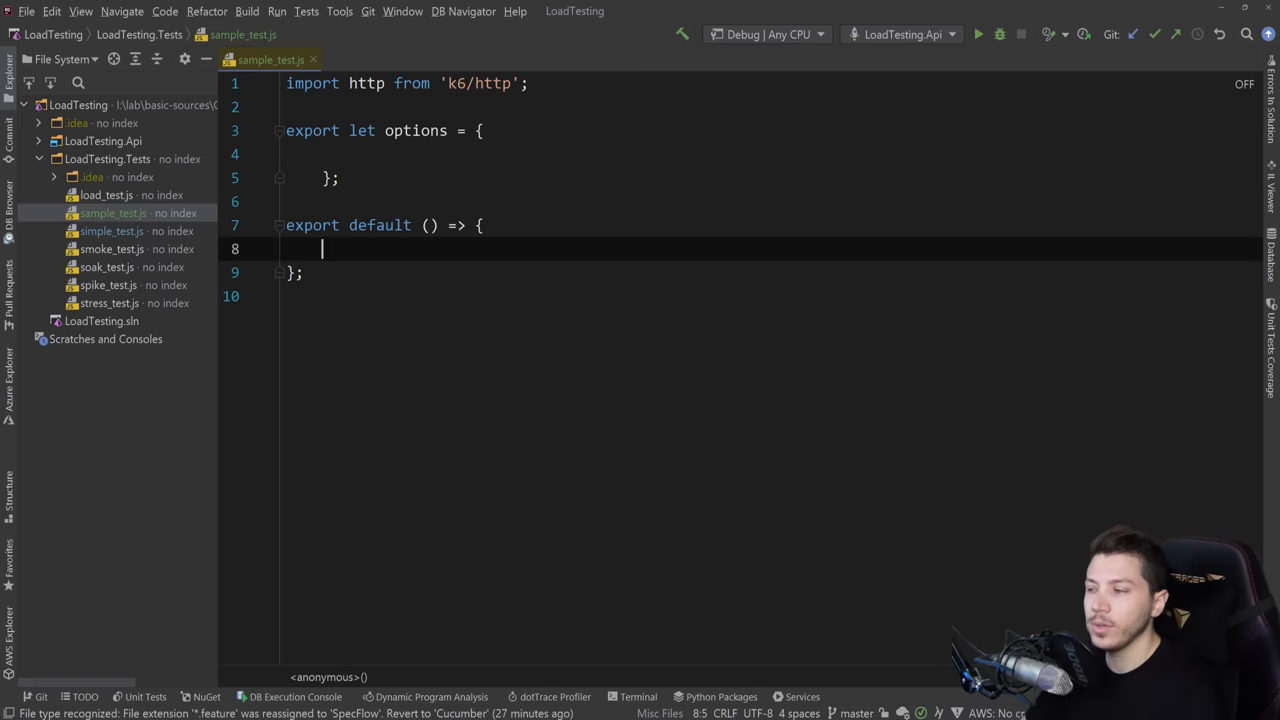
Set options to insecureSkipTLSVerify true, noConnectionReuse false, vus 1, duration '10s'.
click(290, 154)
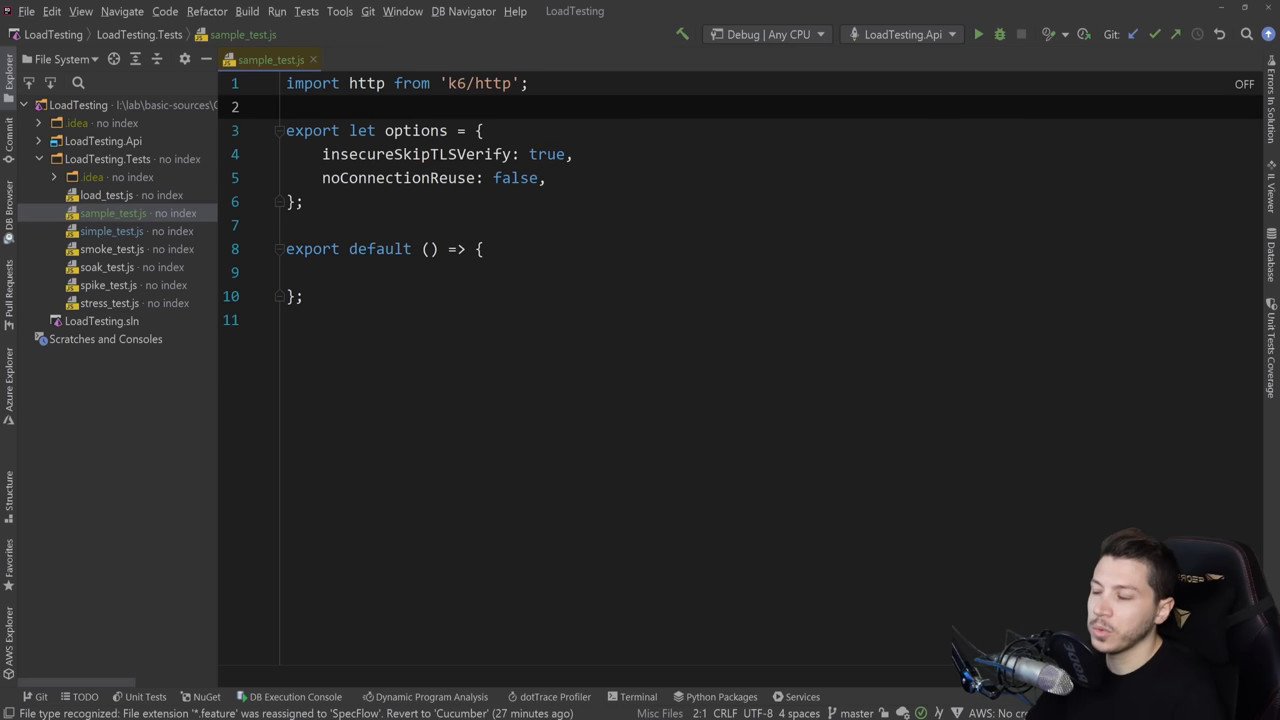
double_click(398, 177)
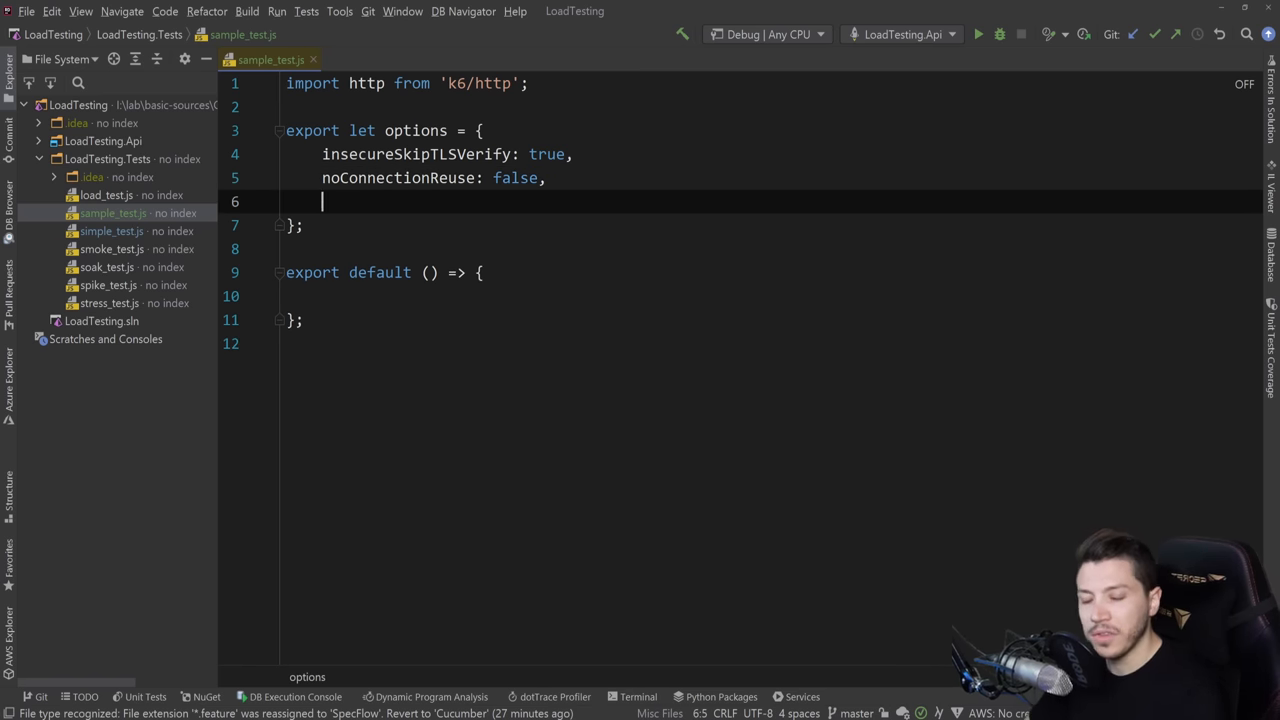
text(vus:)
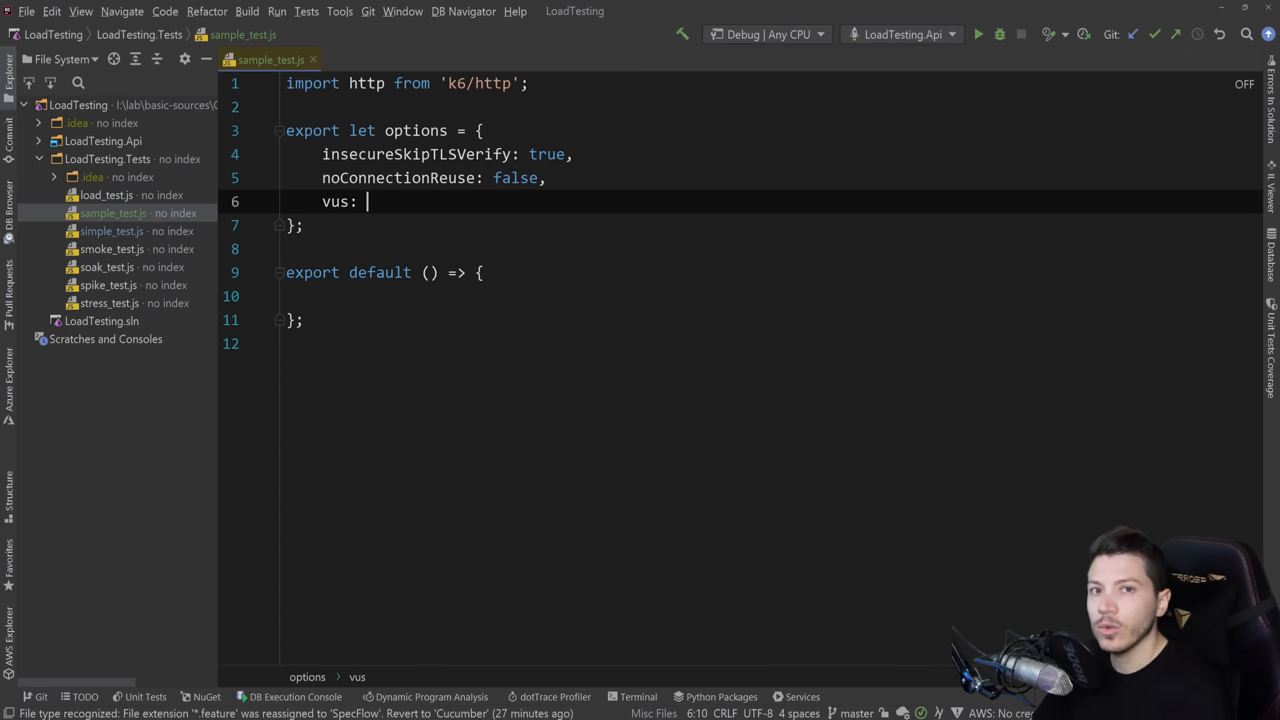
text(1,)
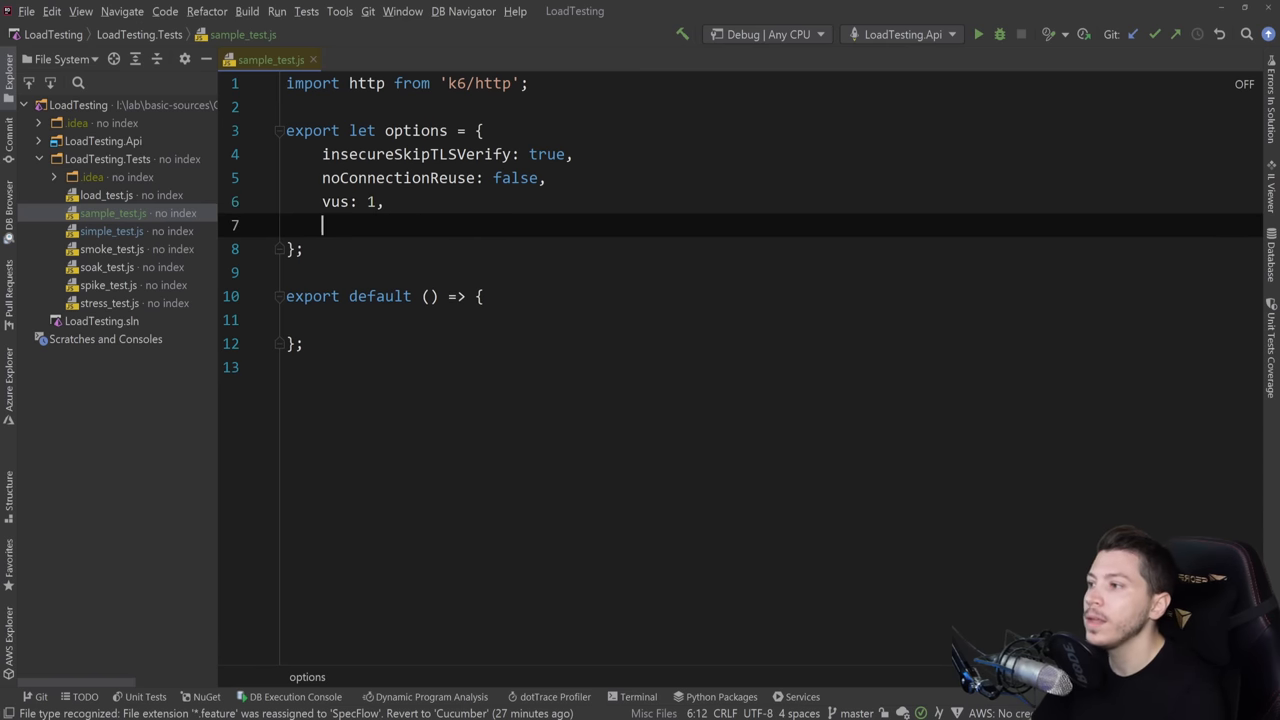
text(dyra)
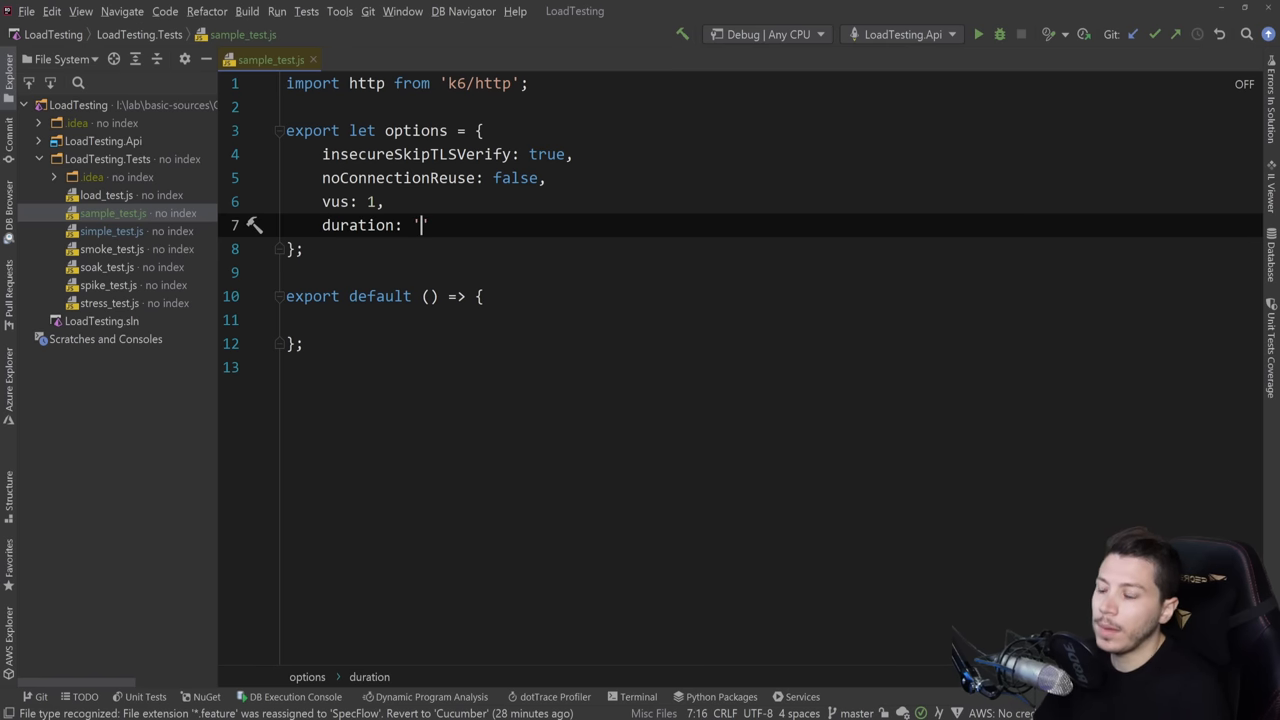
text(30s)
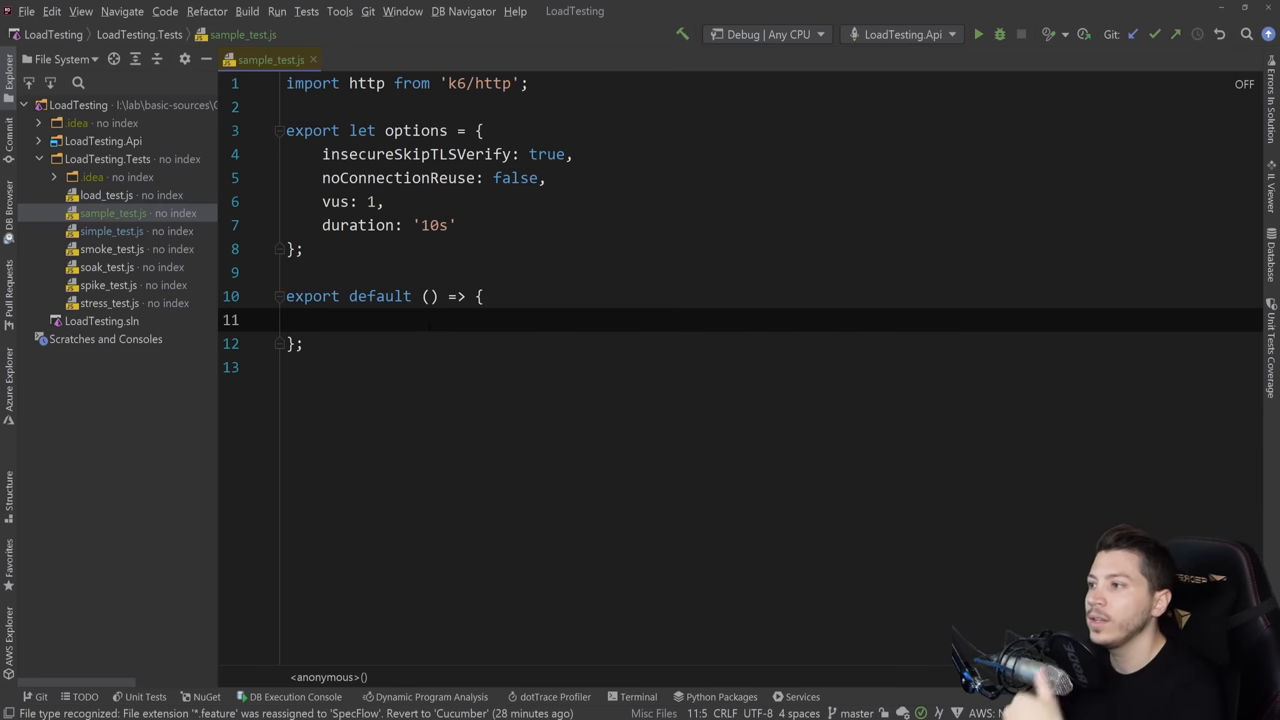
double_click(335, 201)
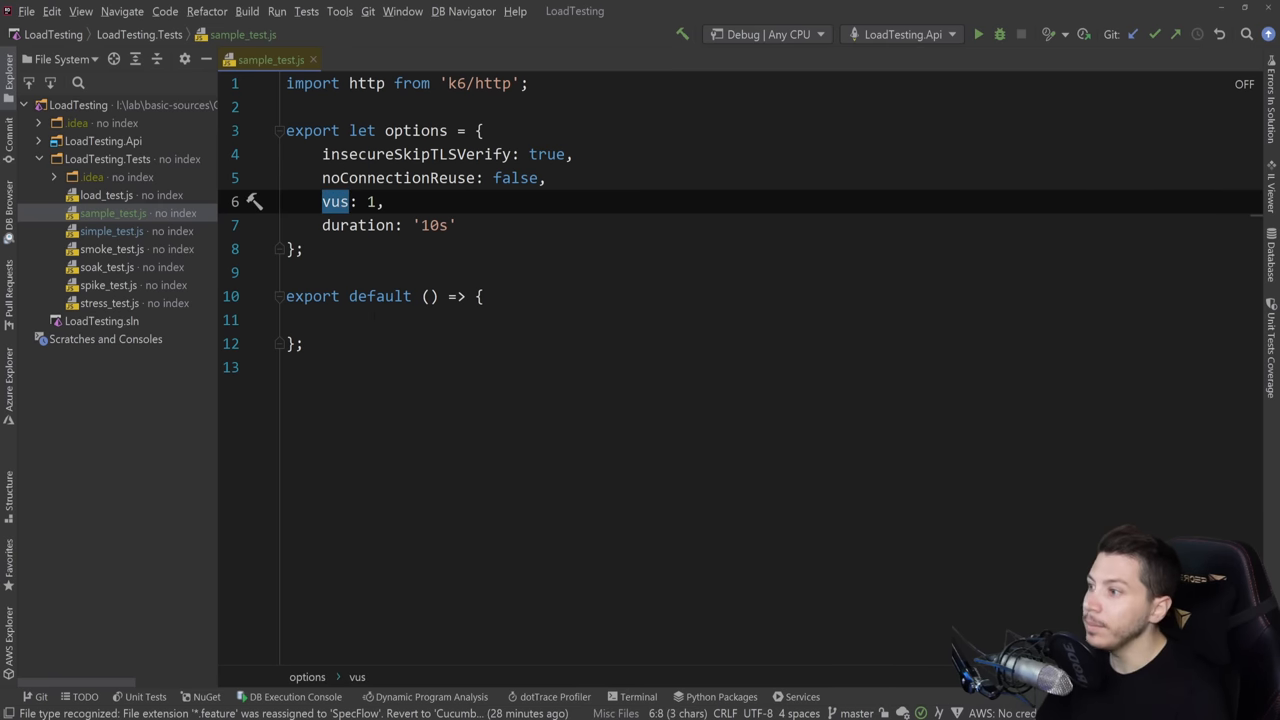
text(http.get(')
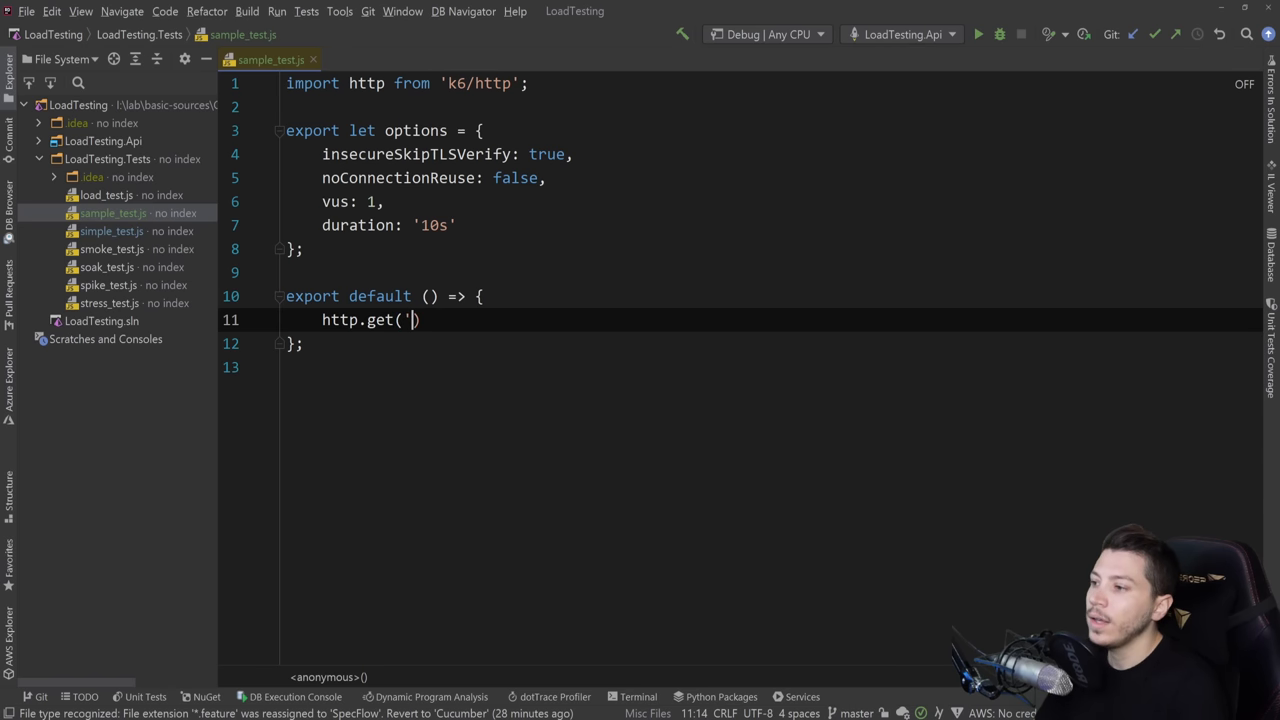
text(https://localhost:5001/youtube')
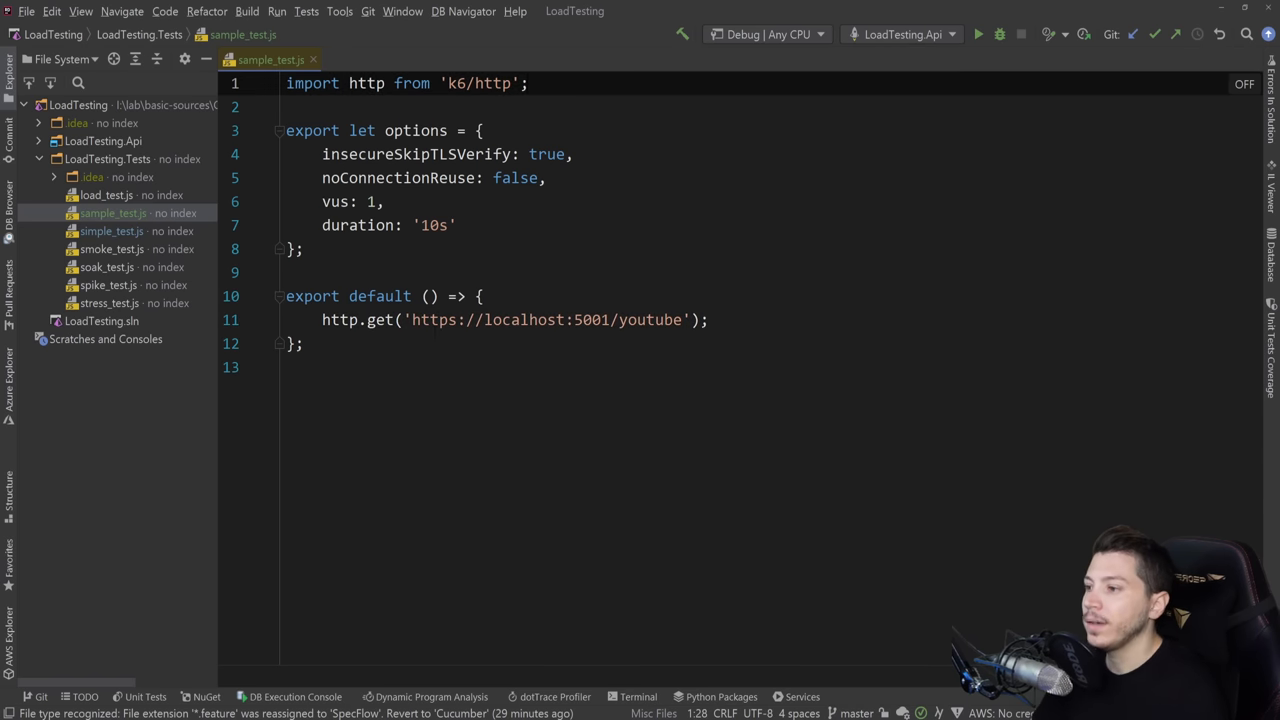
double_click(650, 319)
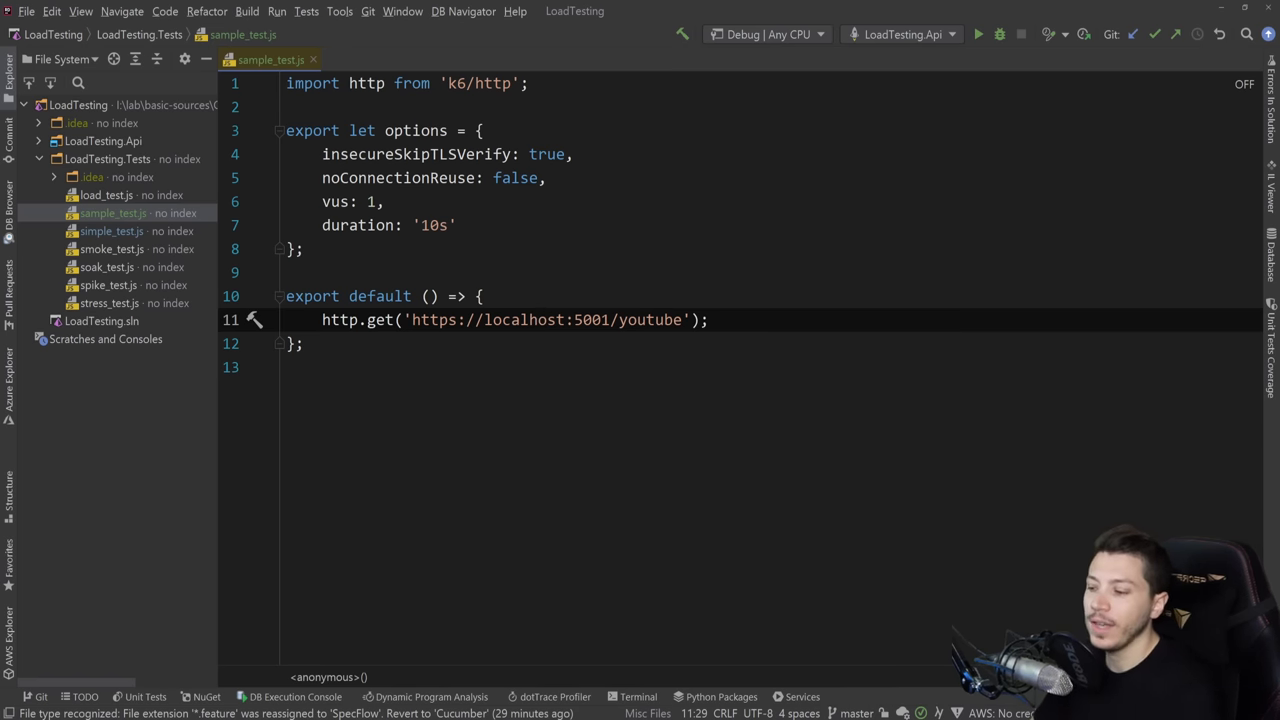
Open a WSL terminal in the LoadTesting.Tests folder.
click(638, 697)
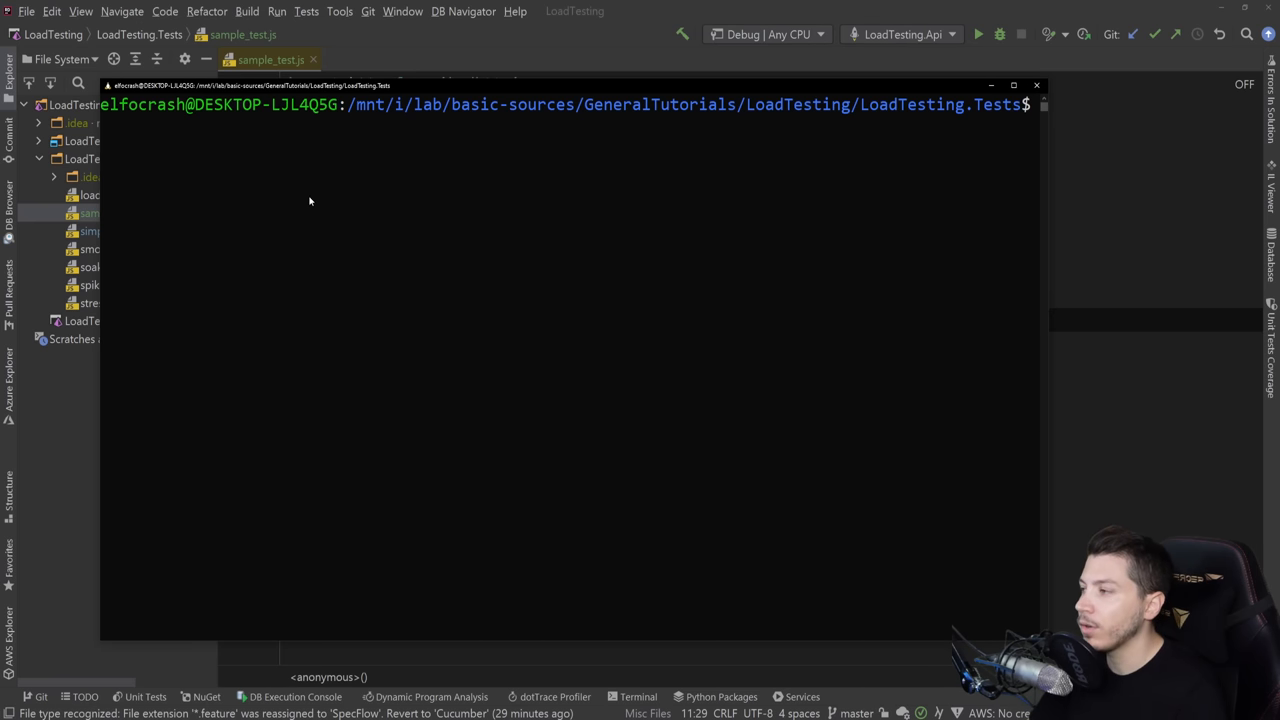
Run k6 run sample_test.js and review the summary: 43,788 iterations, 0% failed requests.
text(k6 run)
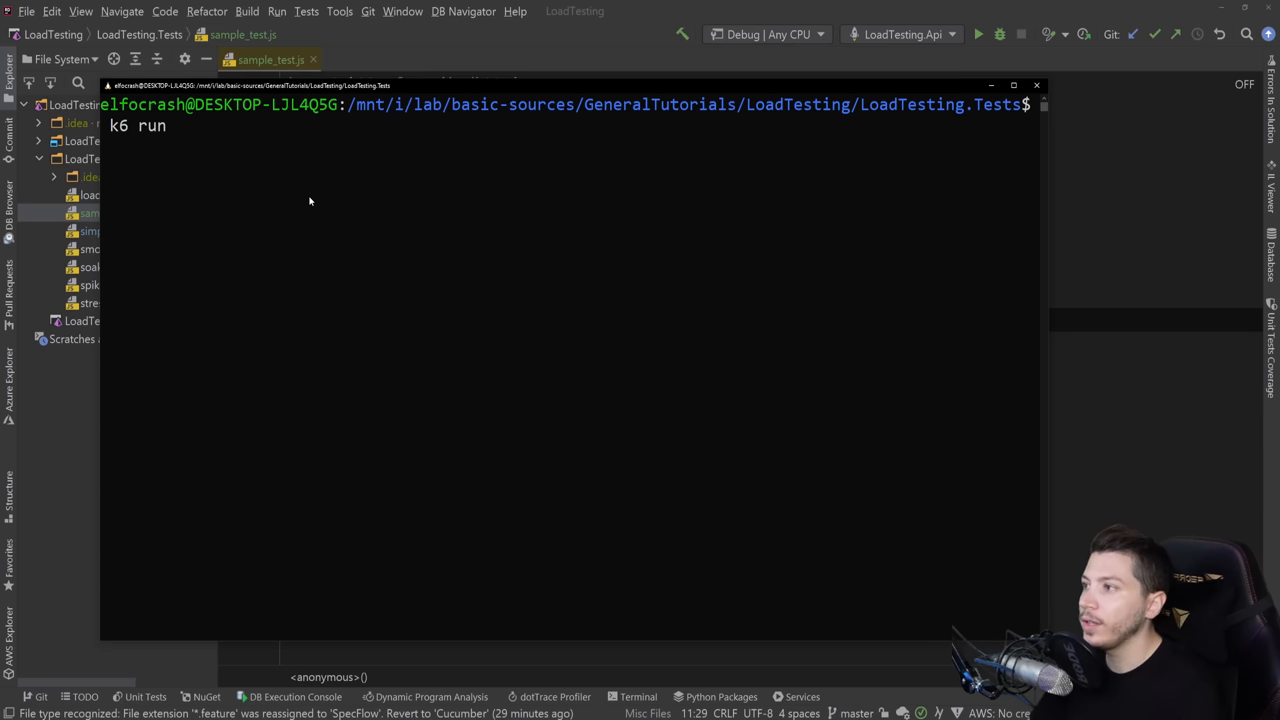
text(sample)
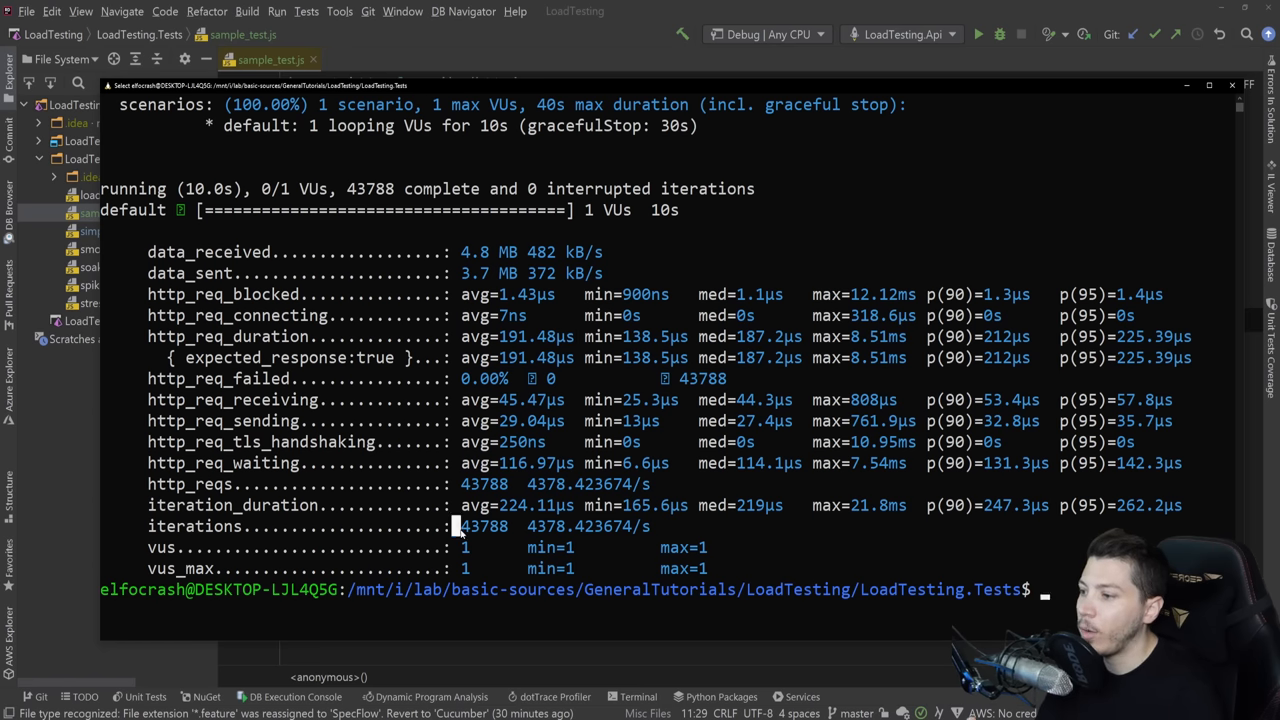
double_click(484, 526)
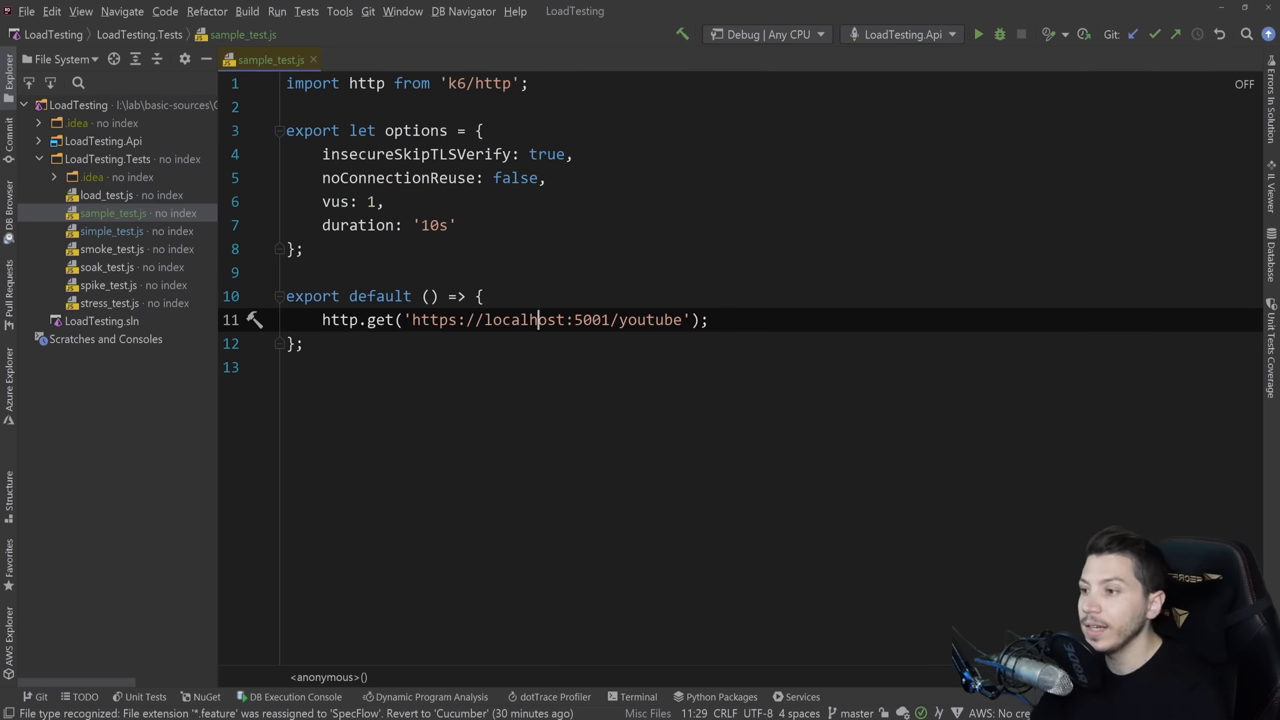
Add import { sleep } from 'k6' to sample_test.js.
text(impor)
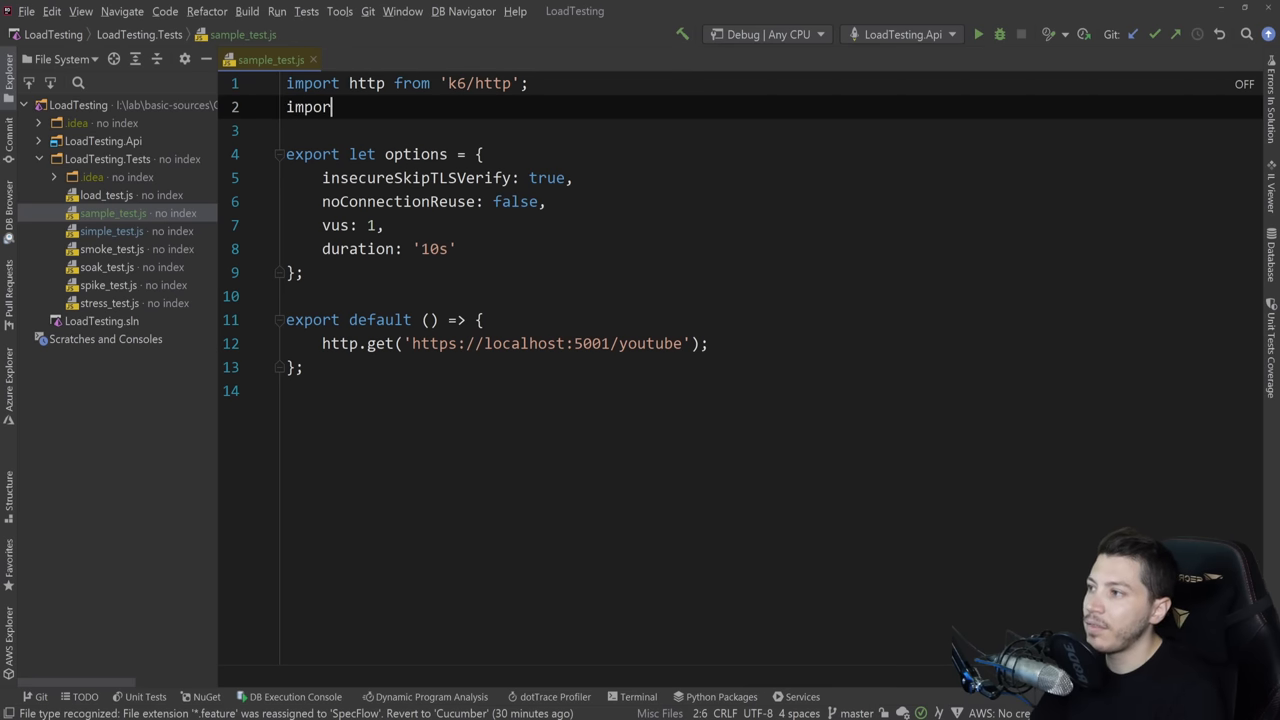
text({ s })
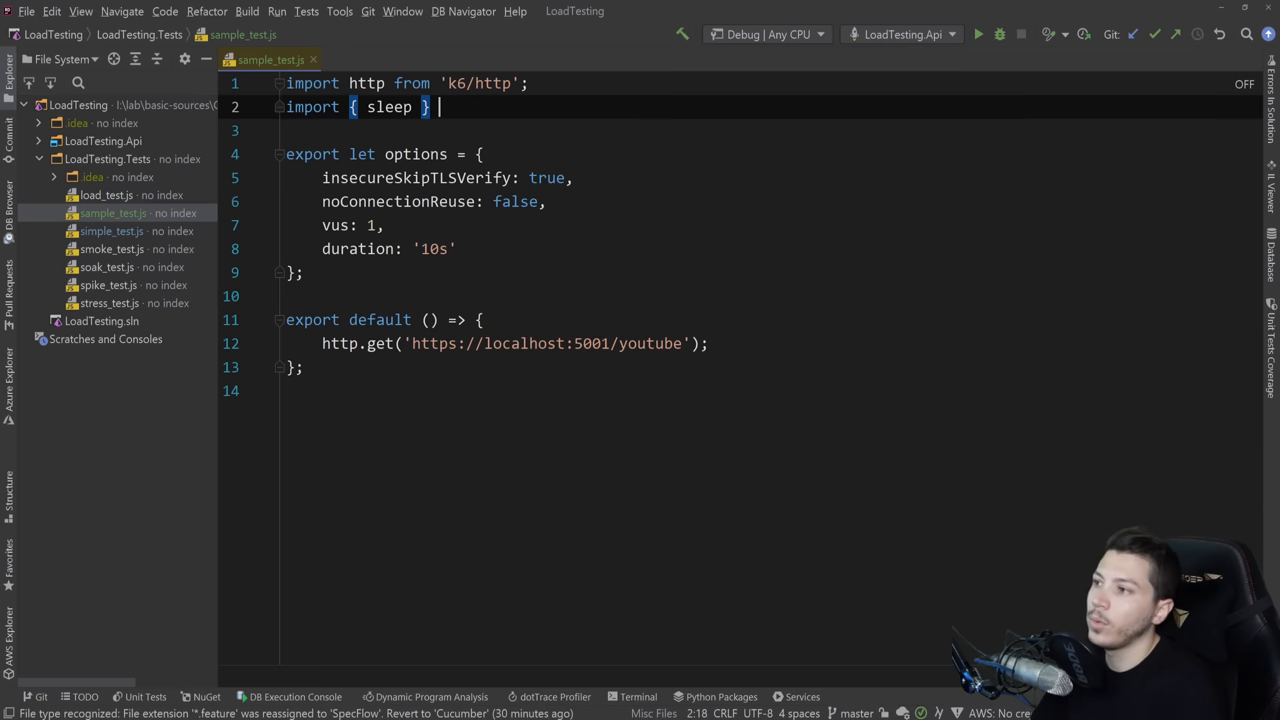
text(from 'k)
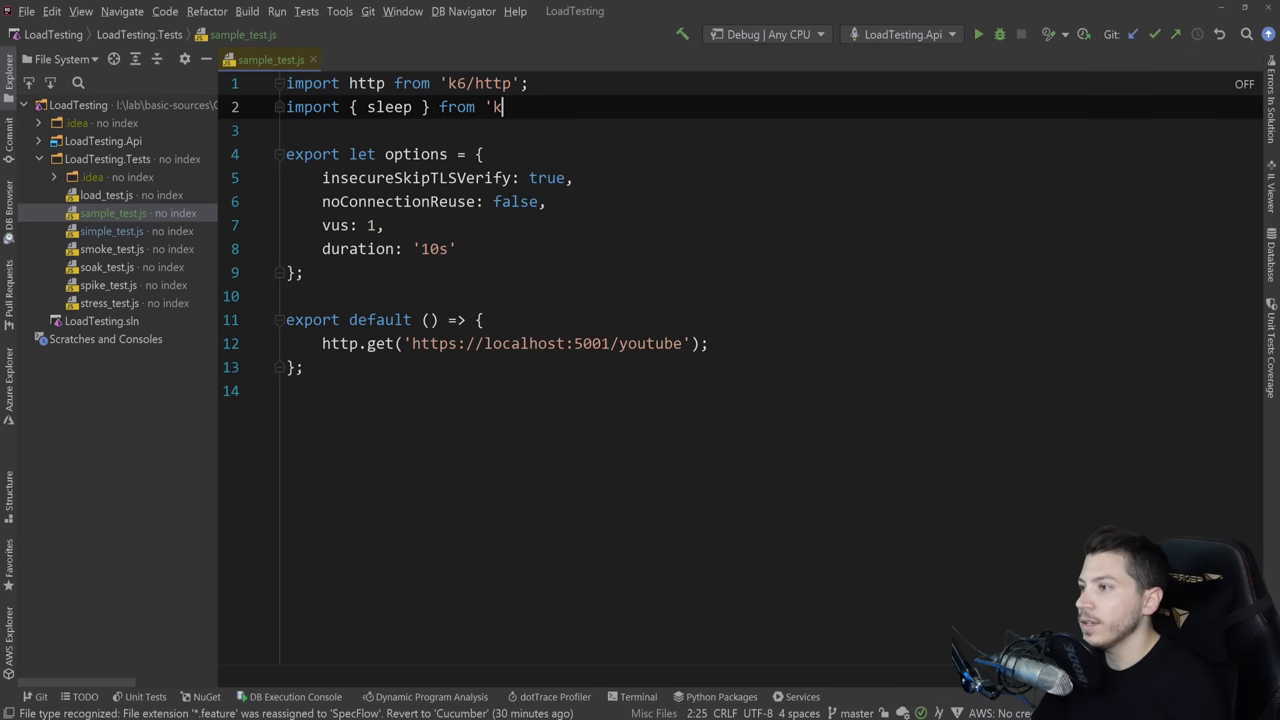
text(6';)
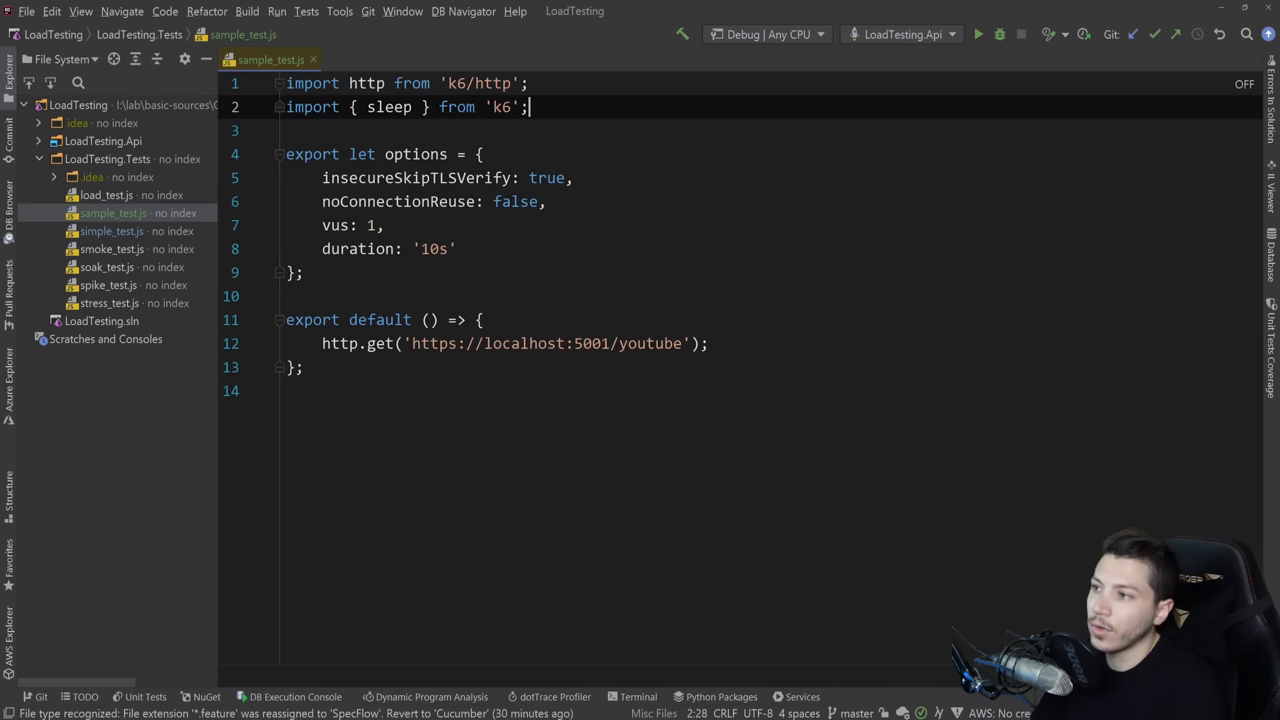
Call sleep(1) right after the http.get request.
click(322, 367)
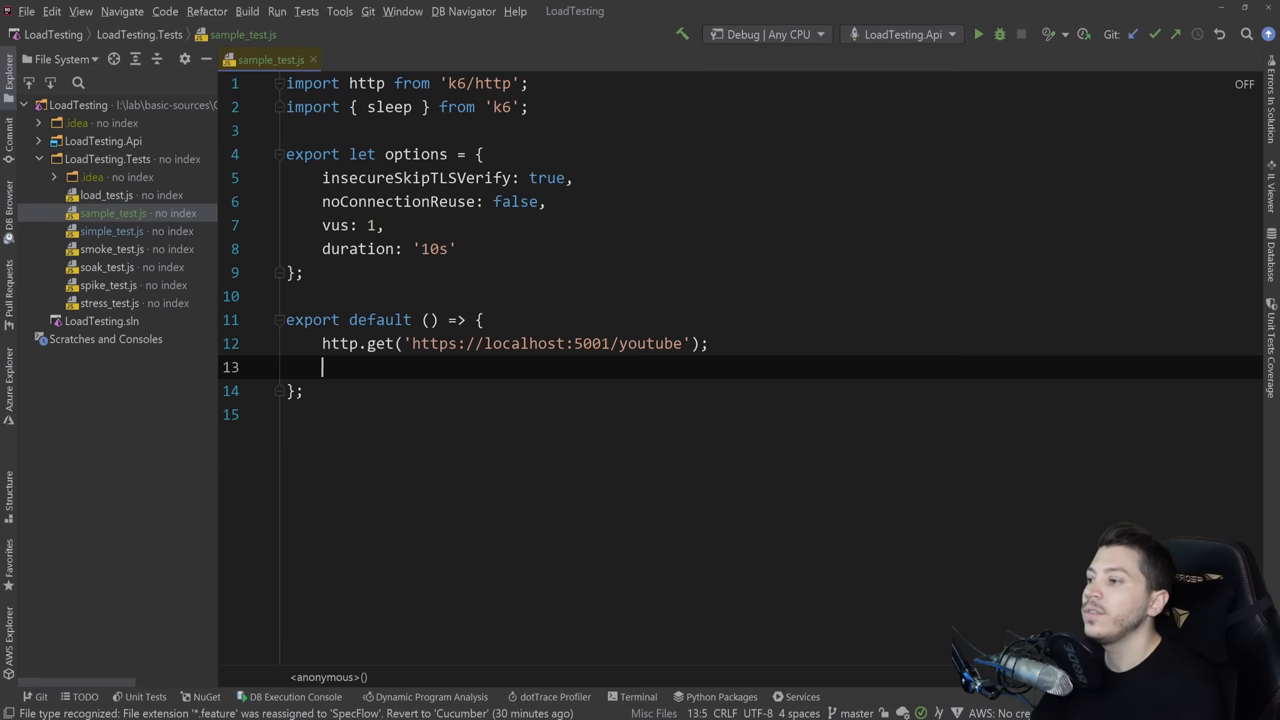
text(sleep(1)
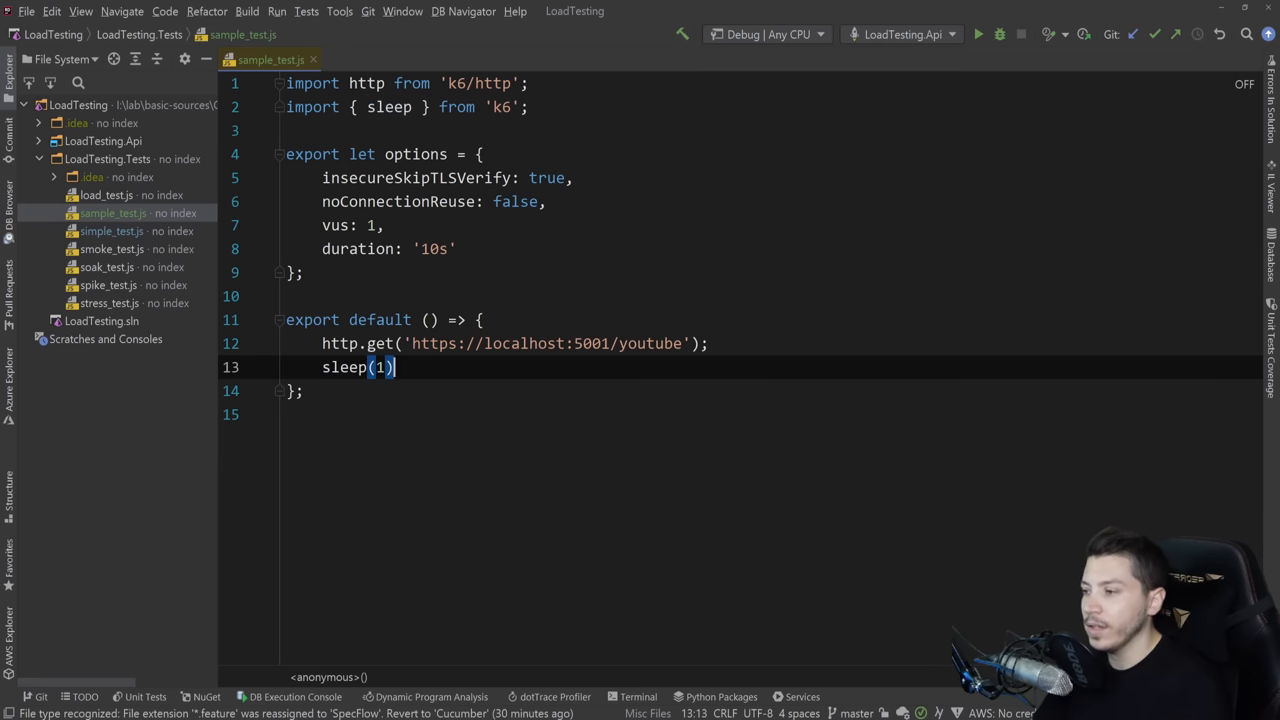
text(;)
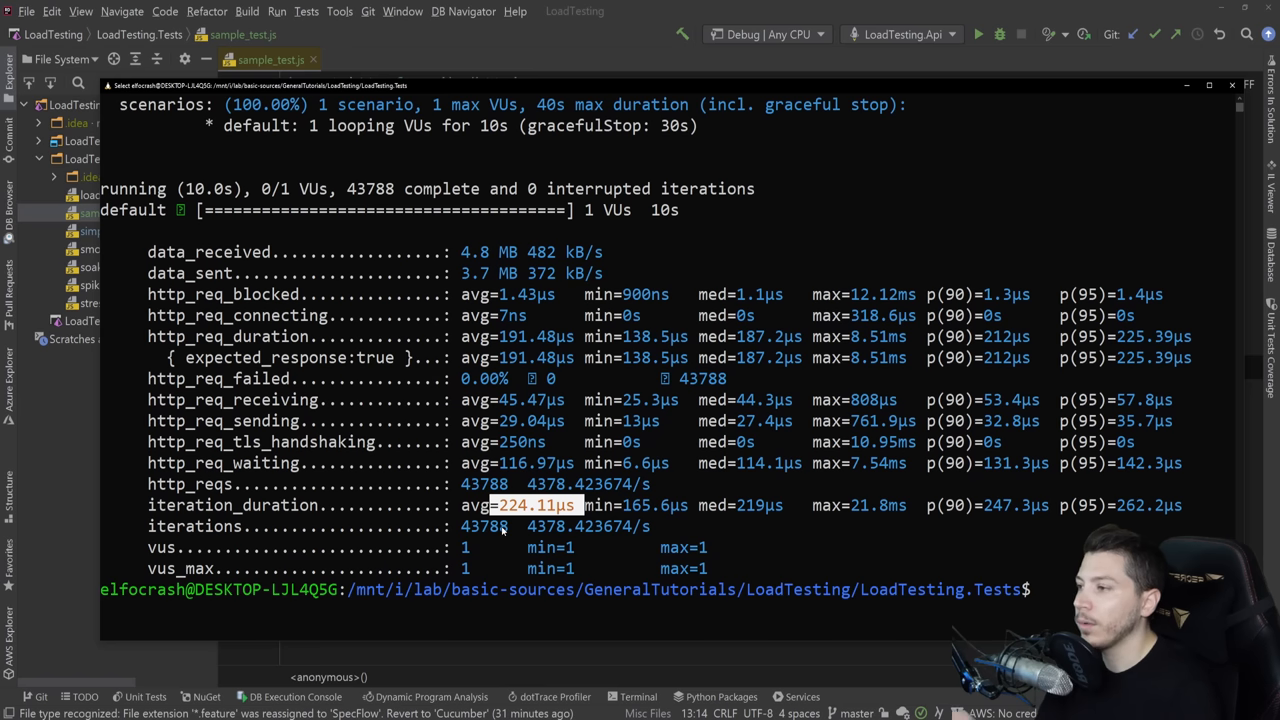
Rerun k6 run sample_test.js and check the http_reqs count of 10.
text(k6 run sample_test.js)
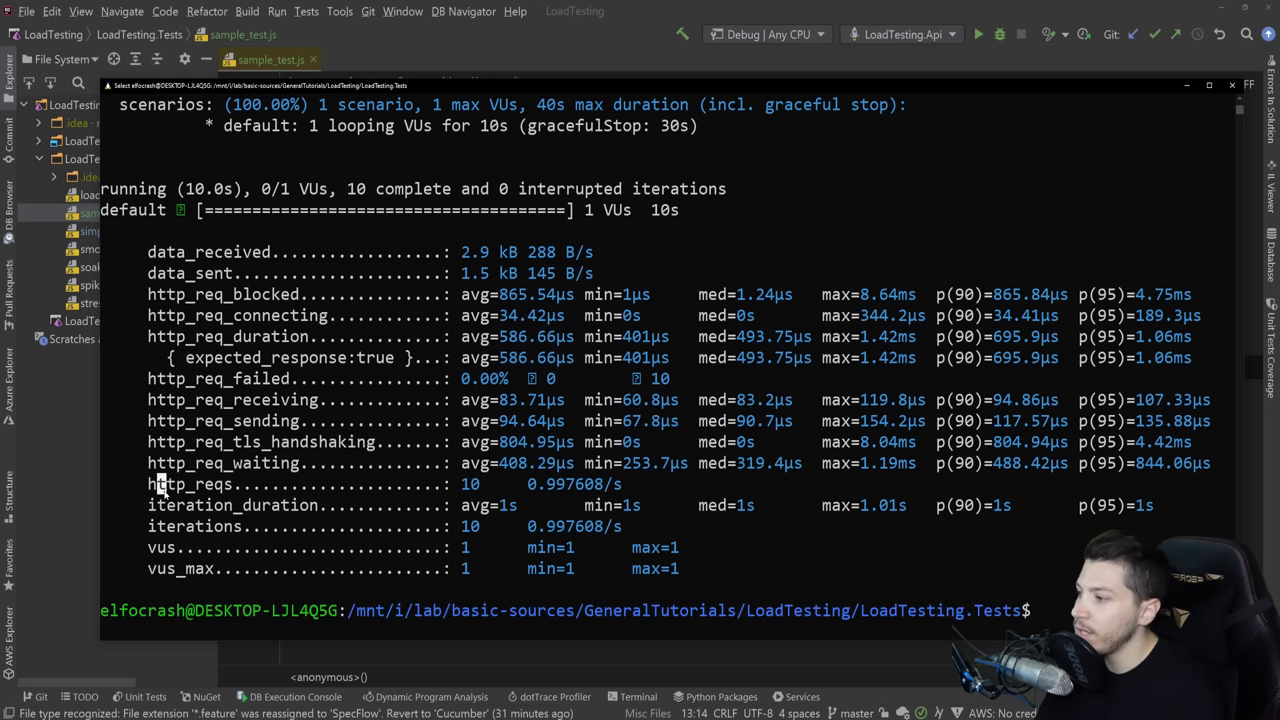
double_click(200, 484)
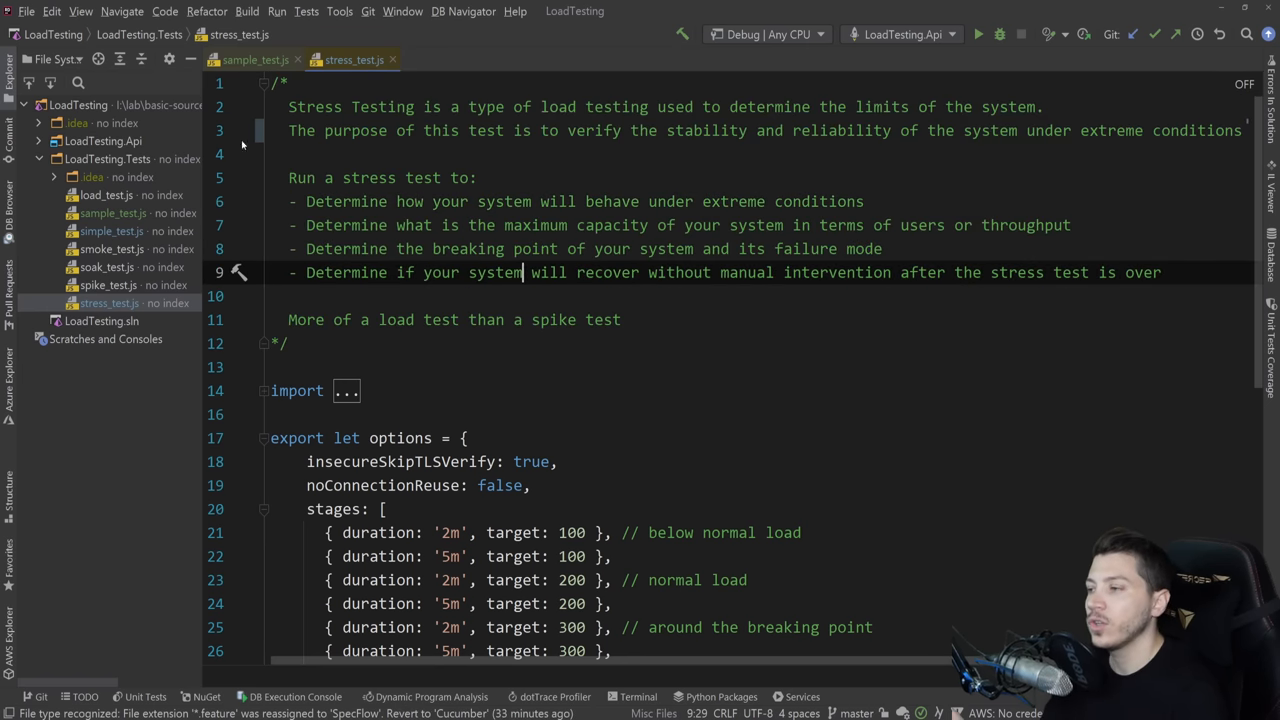
Open stress_test.js and view its stages ramping from 100 to 400 users.
key(Down)
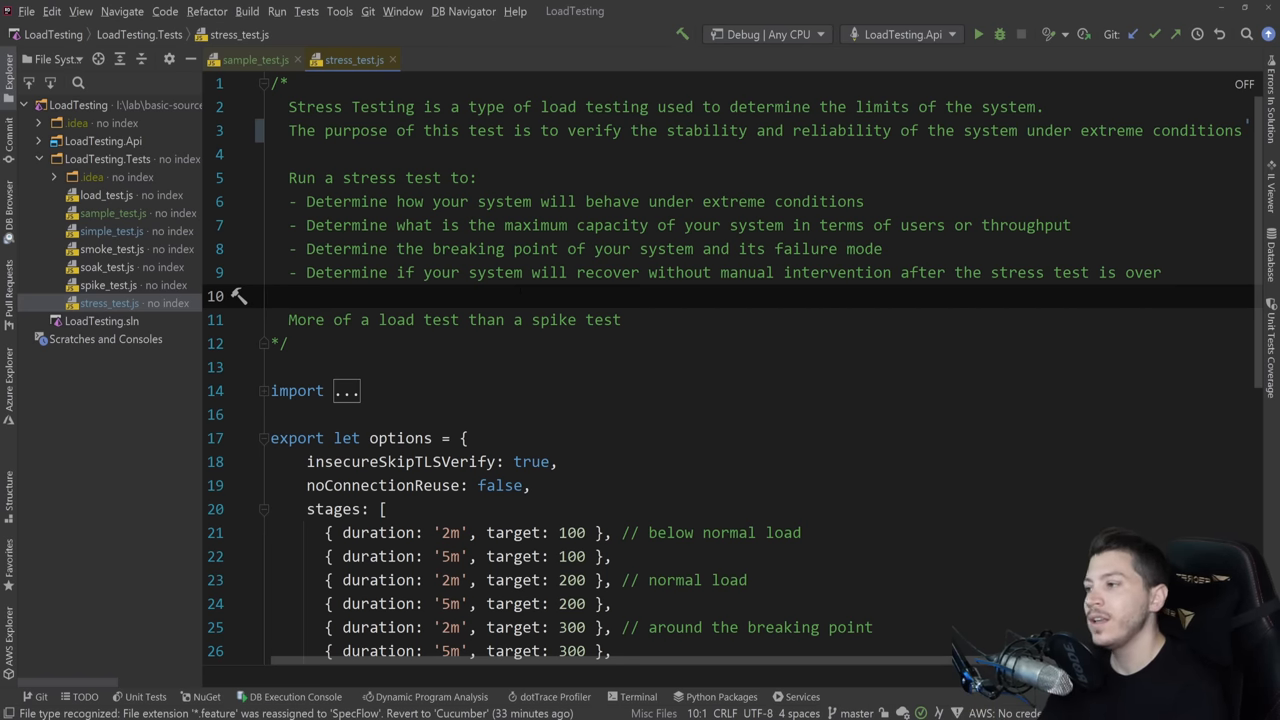
click(271, 296)
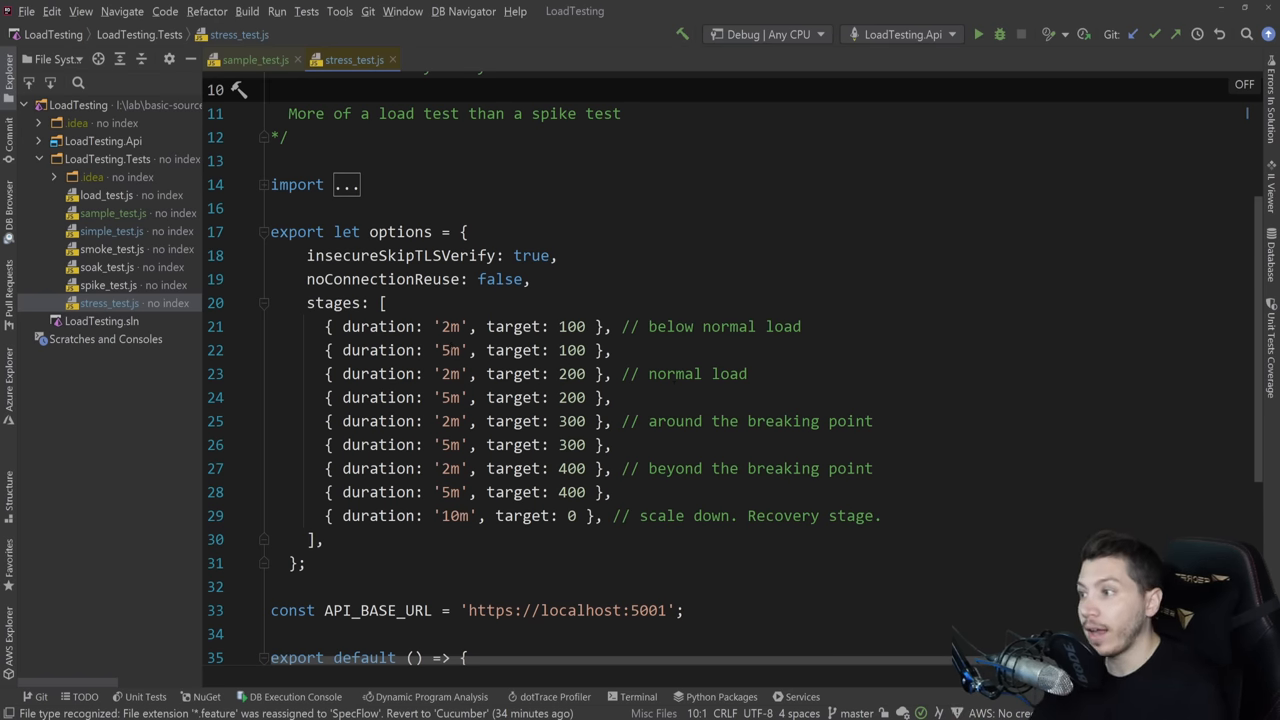
Highlight the 100- and 400-user stage targets and select the three batched GET requests.
double_click(334, 303)
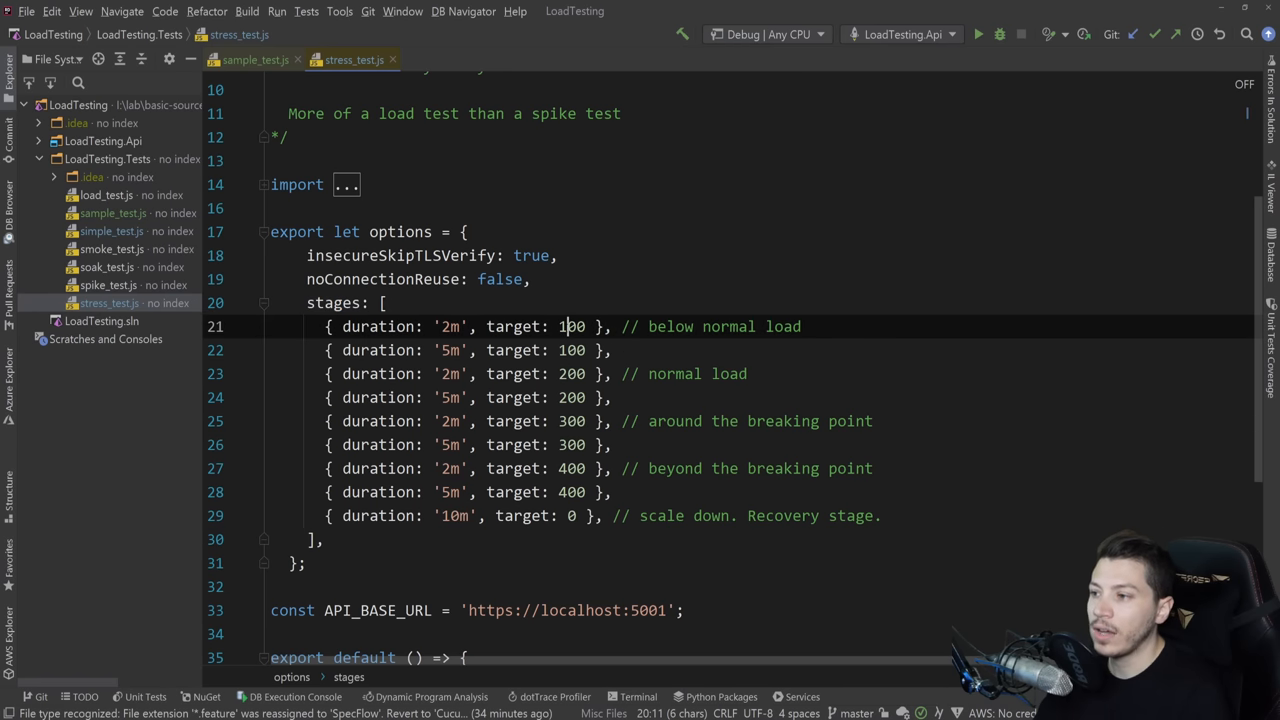
double_click(571, 326)
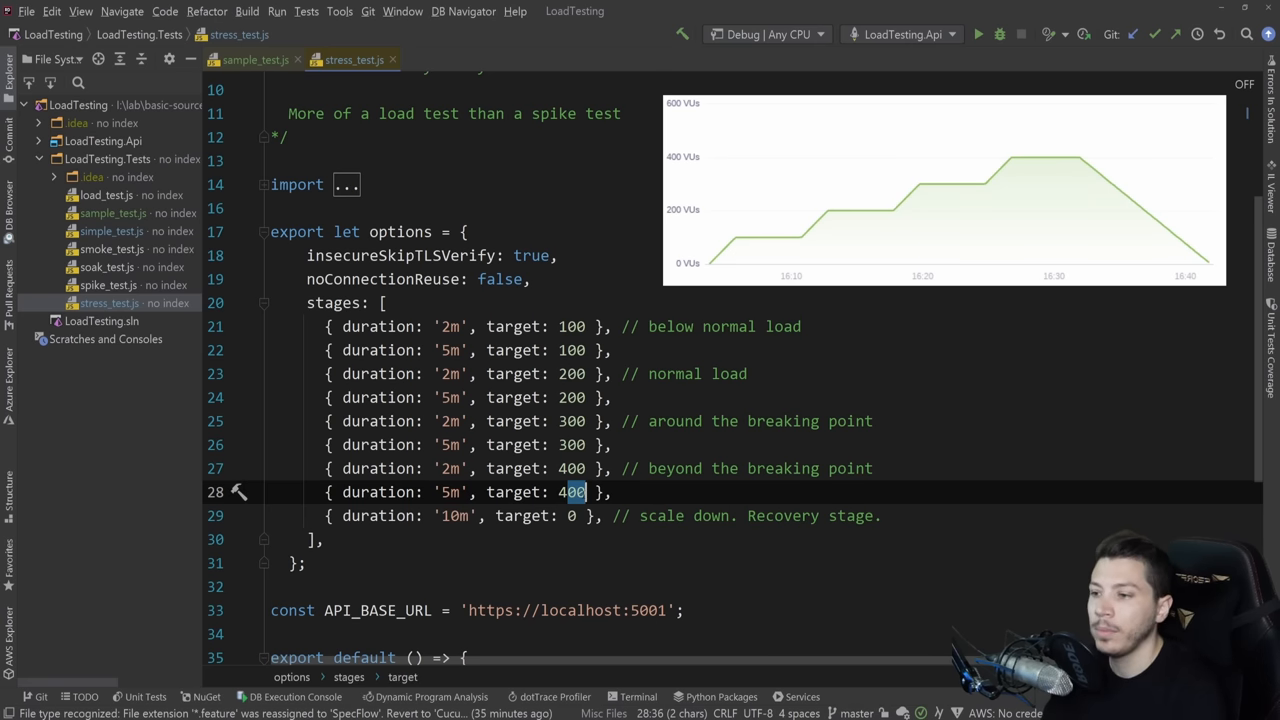
double_click(760, 468)
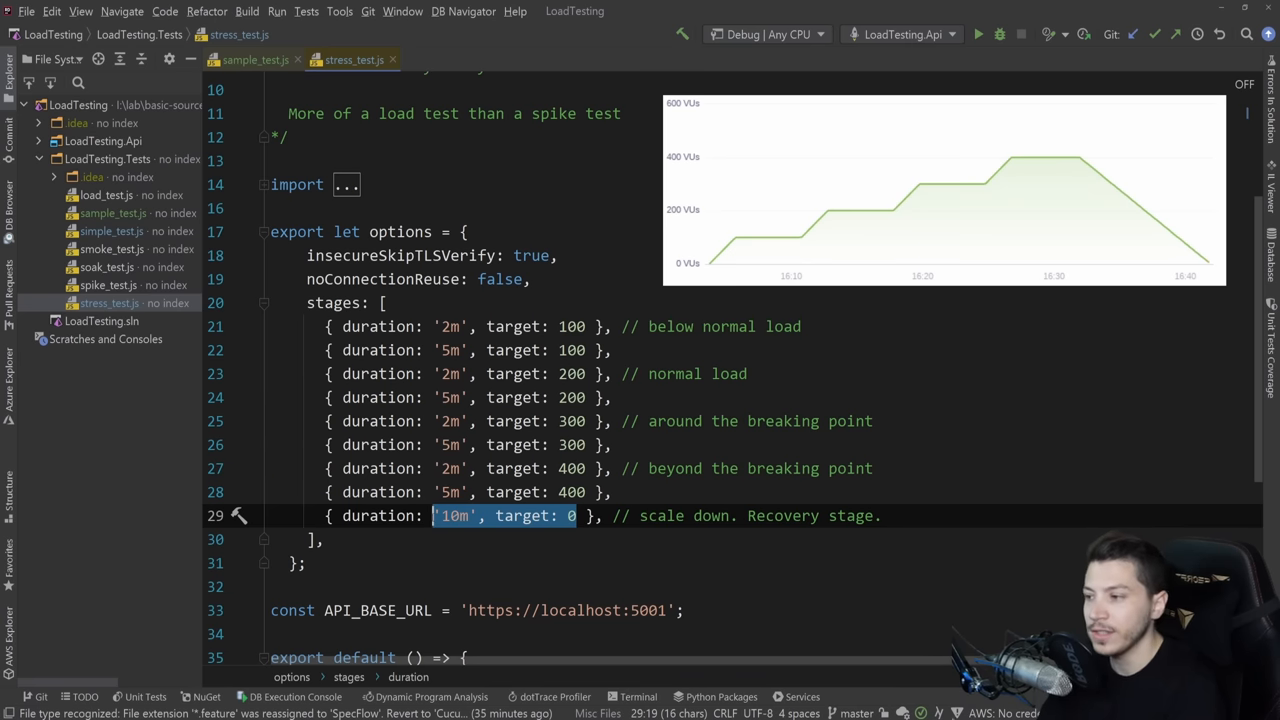
scroll(down, 3)
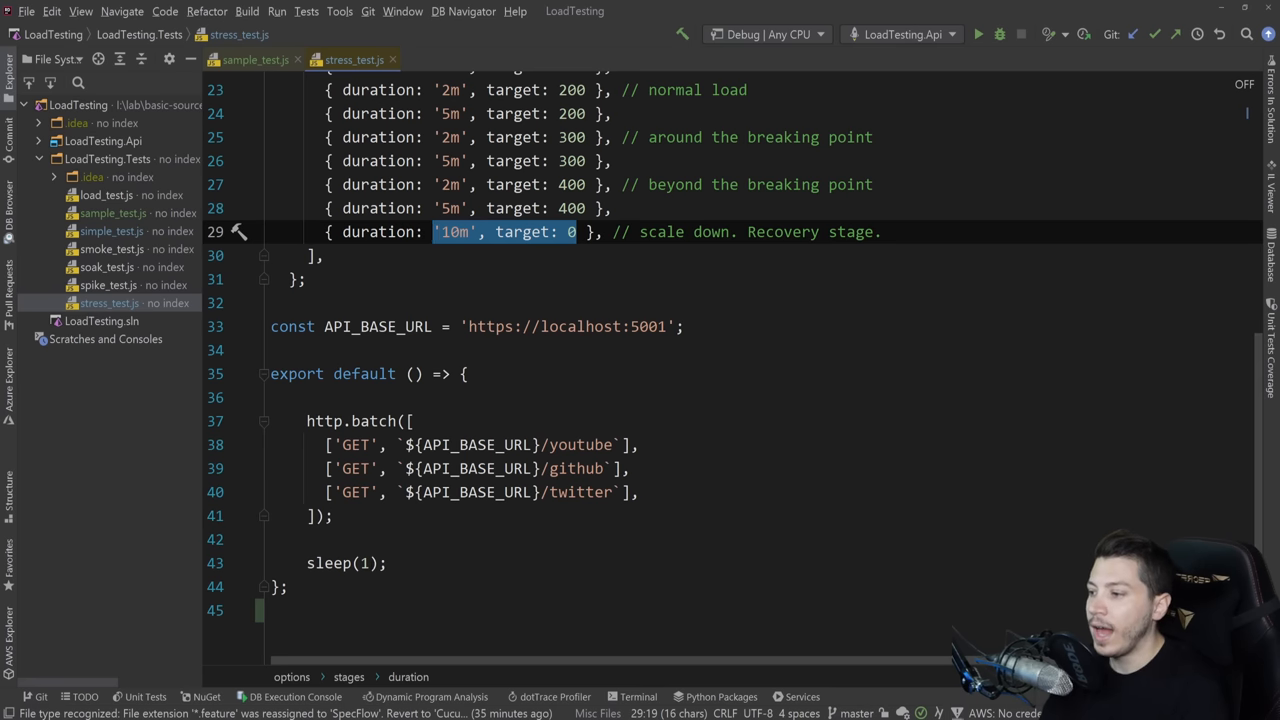
drag(325, 444, 640, 491)
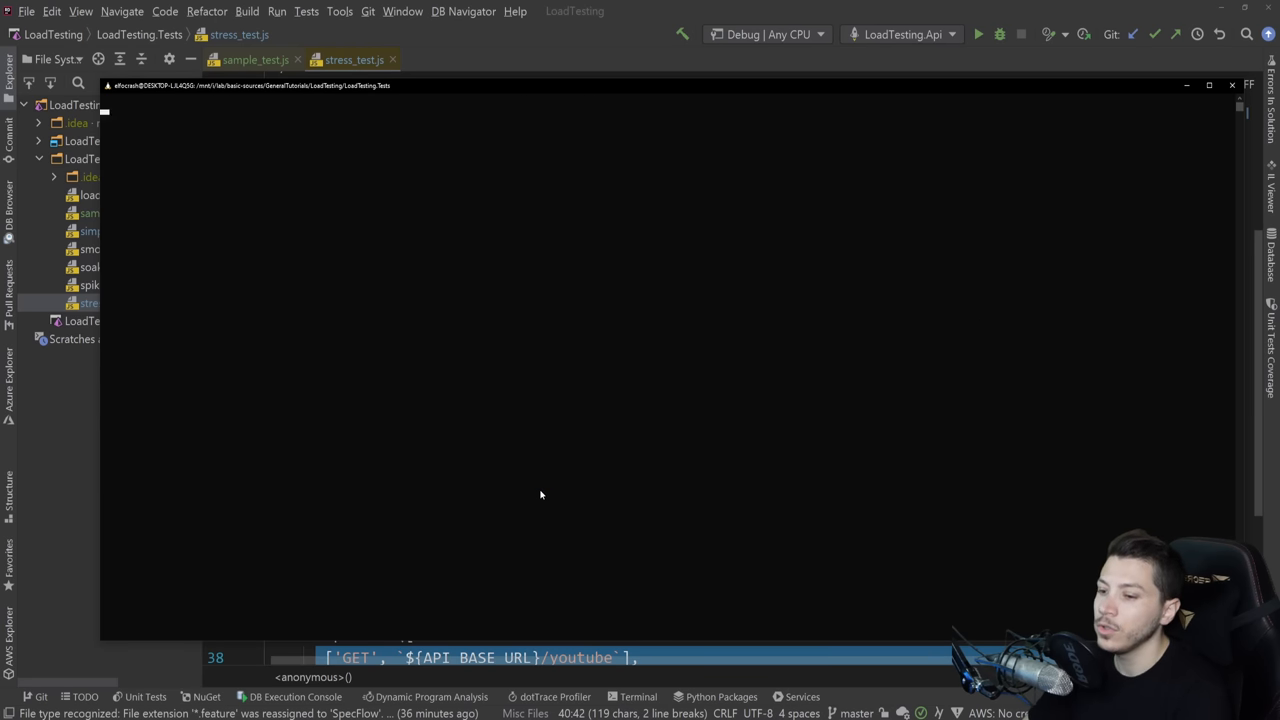
Type 'k6 run stre…' toward running stress_test.js in the WSL terminal.
text(k6 run)
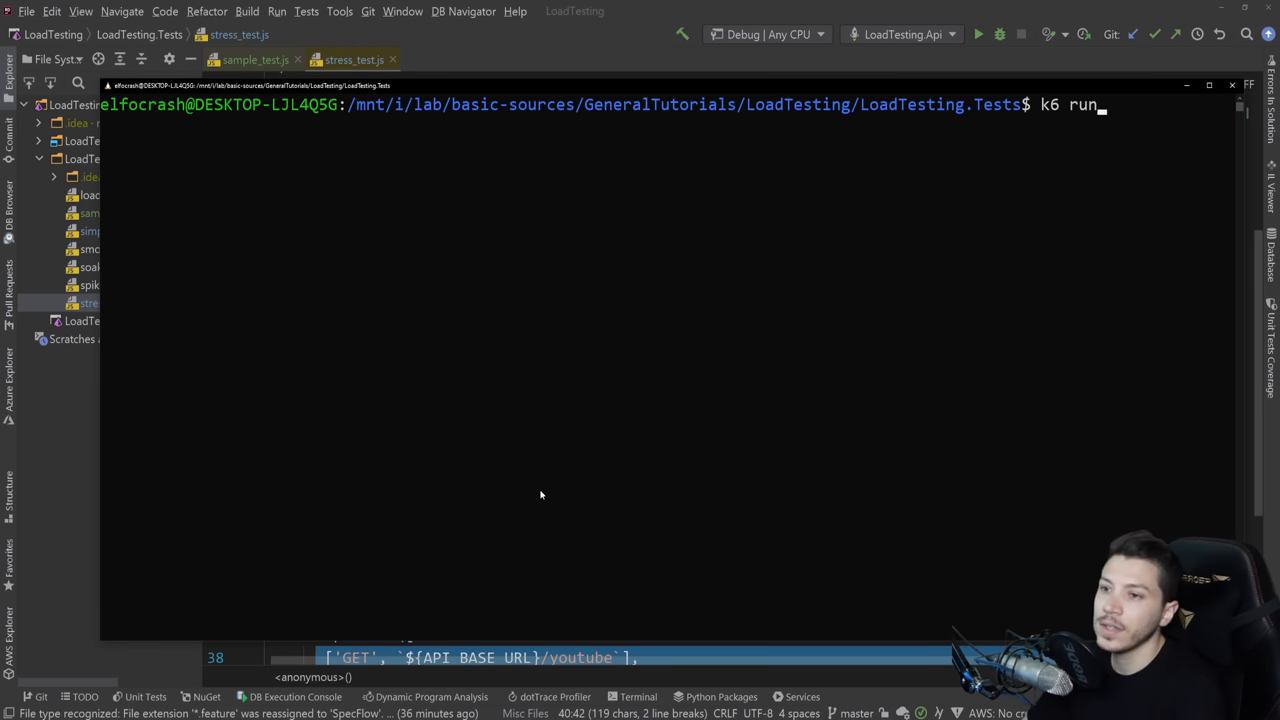
text(stre)
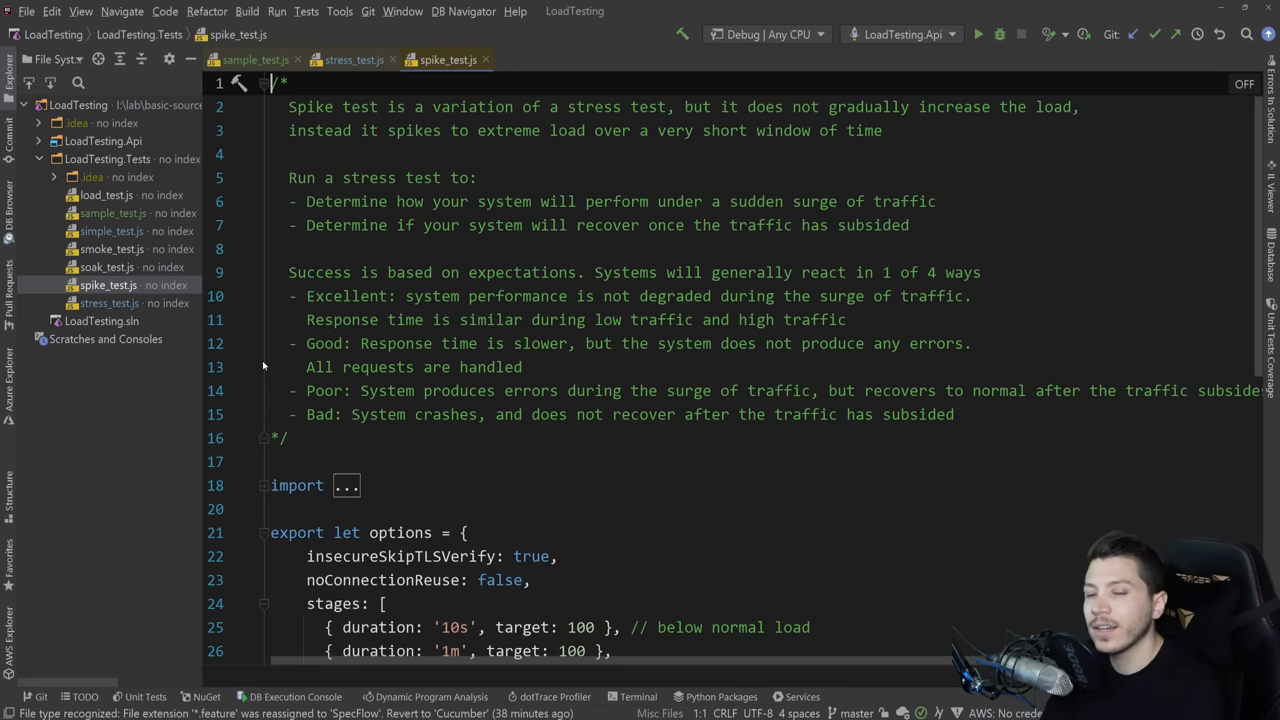
scroll(down, 3)
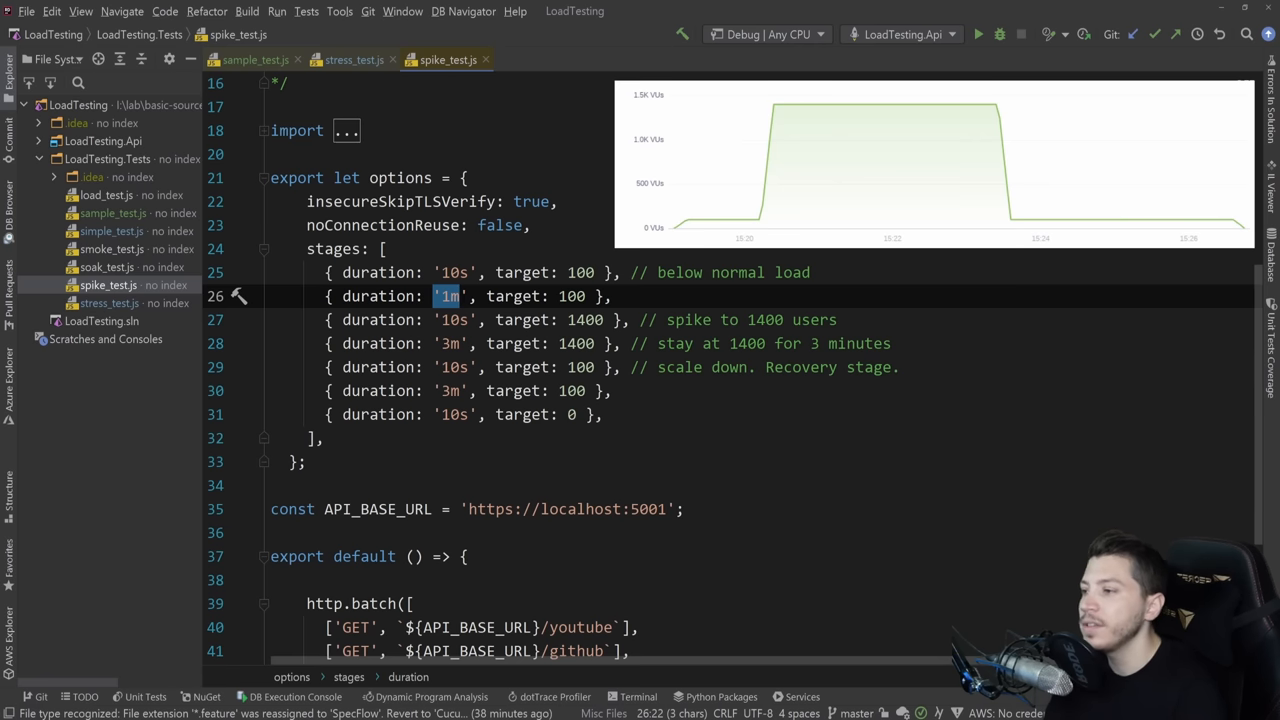
double_click(452, 319)
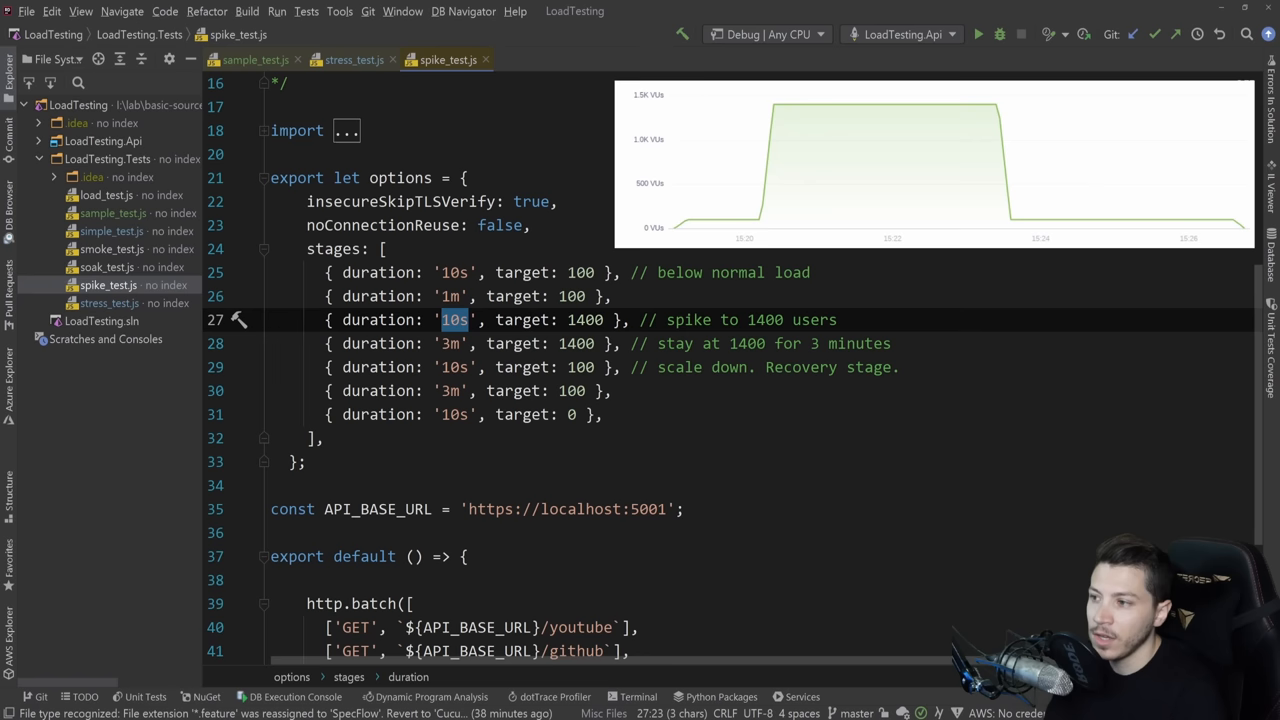
double_click(520, 319)
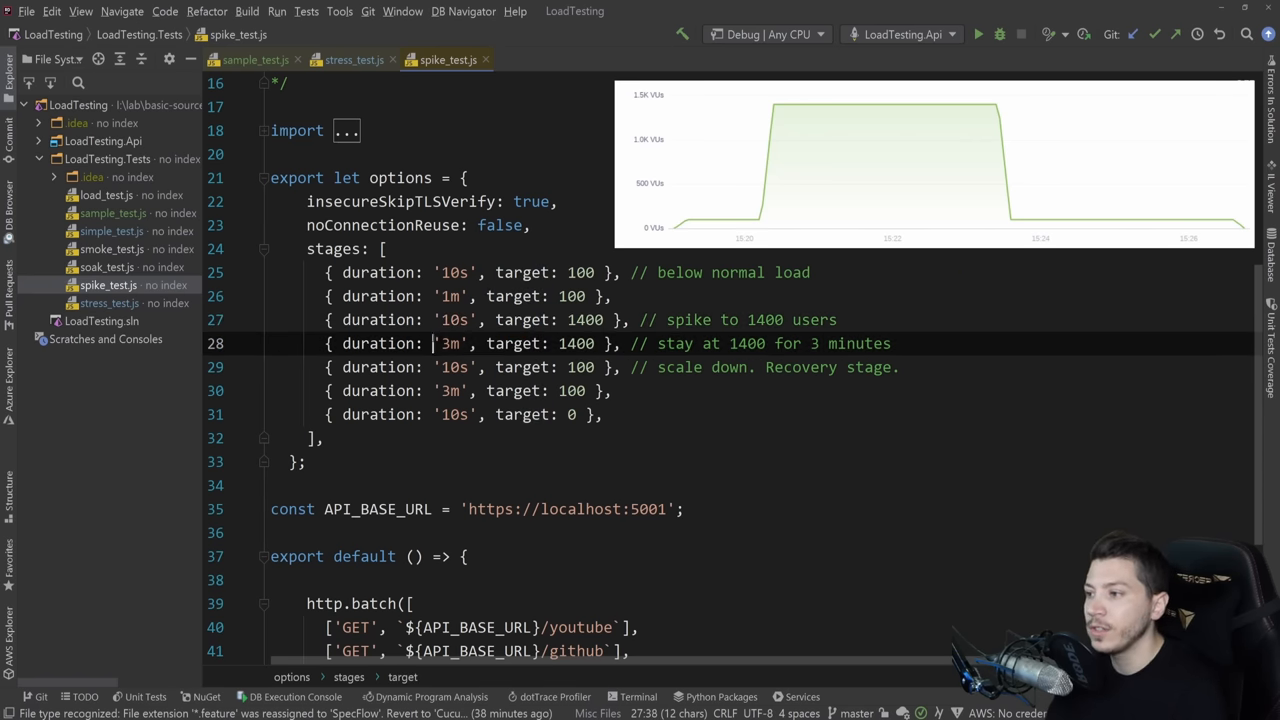
double_click(450, 343)
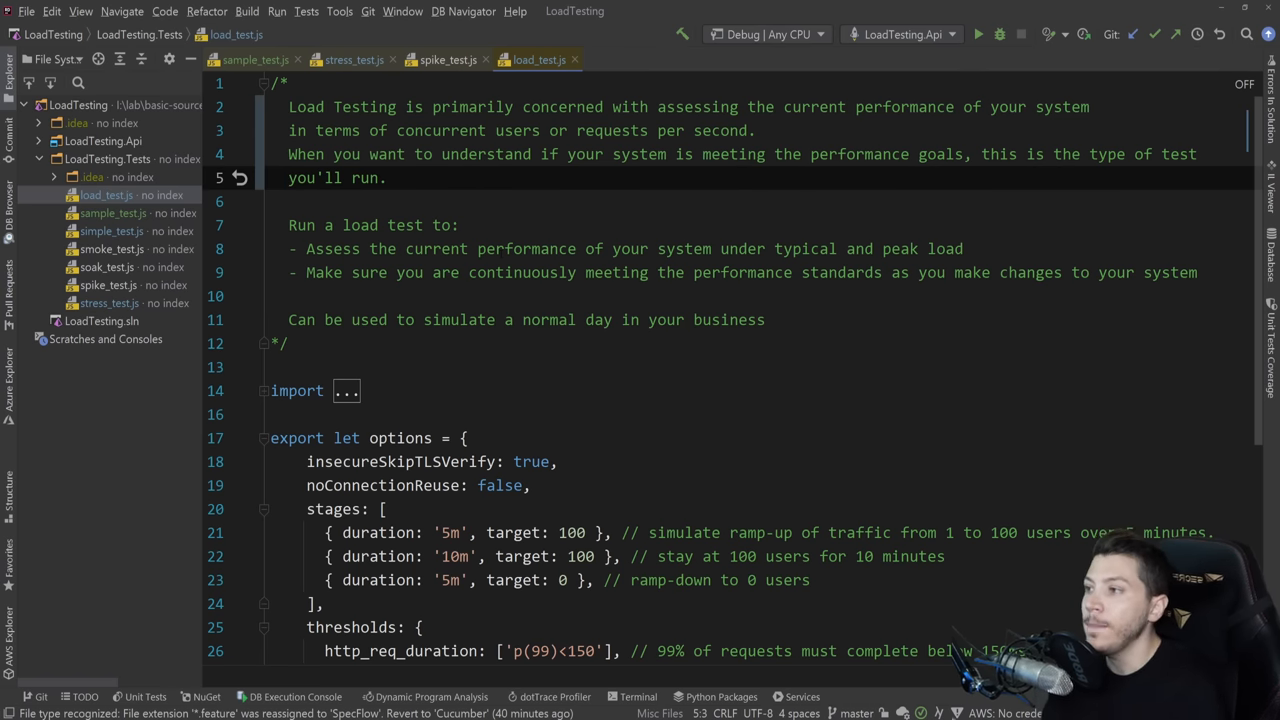
Scroll load_test.js to its 100-user stages and p(99)<150ms threshold.
scroll(down, 3)
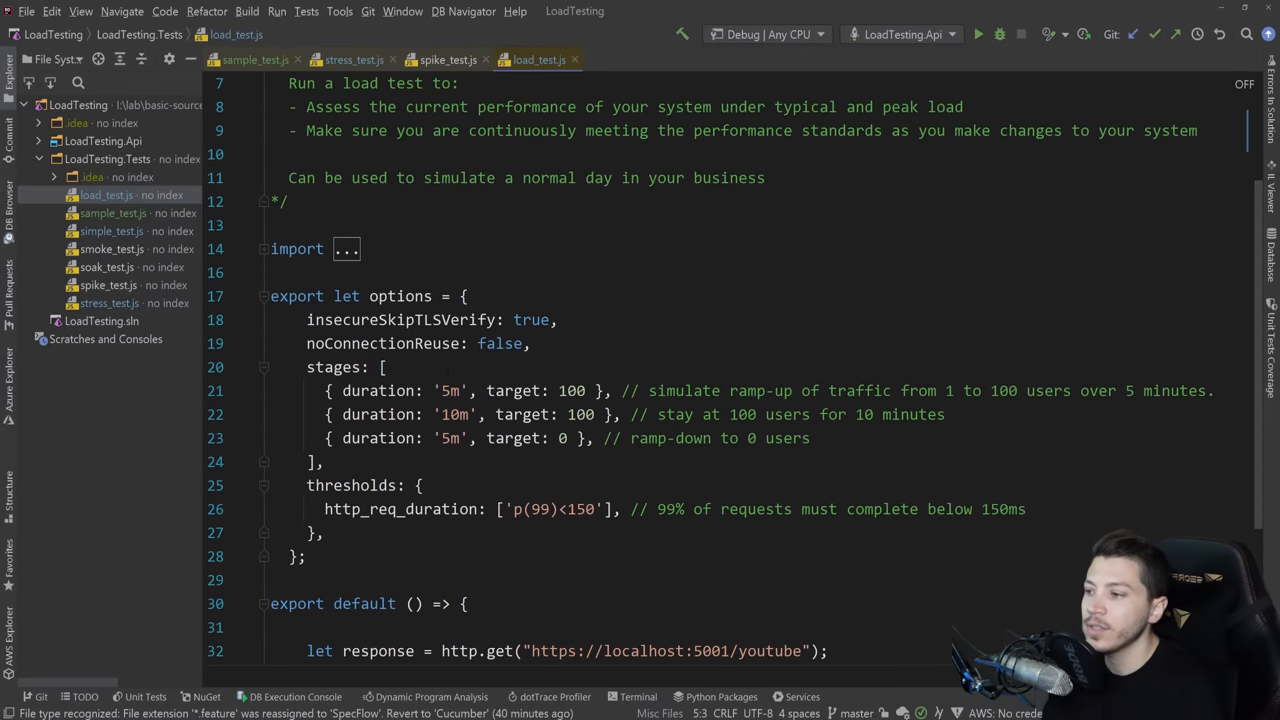
click(549, 390)
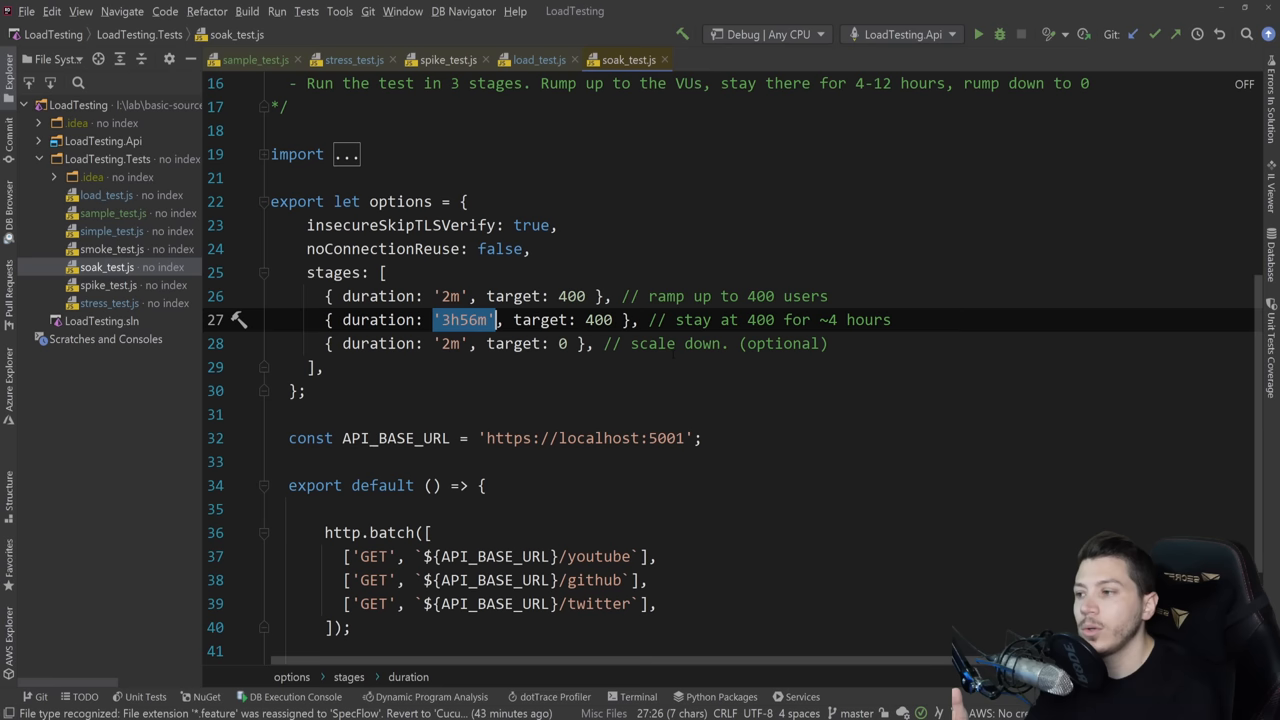
Scroll soak_test.js down to its default function batching three GET requests.
scroll(down, 3)
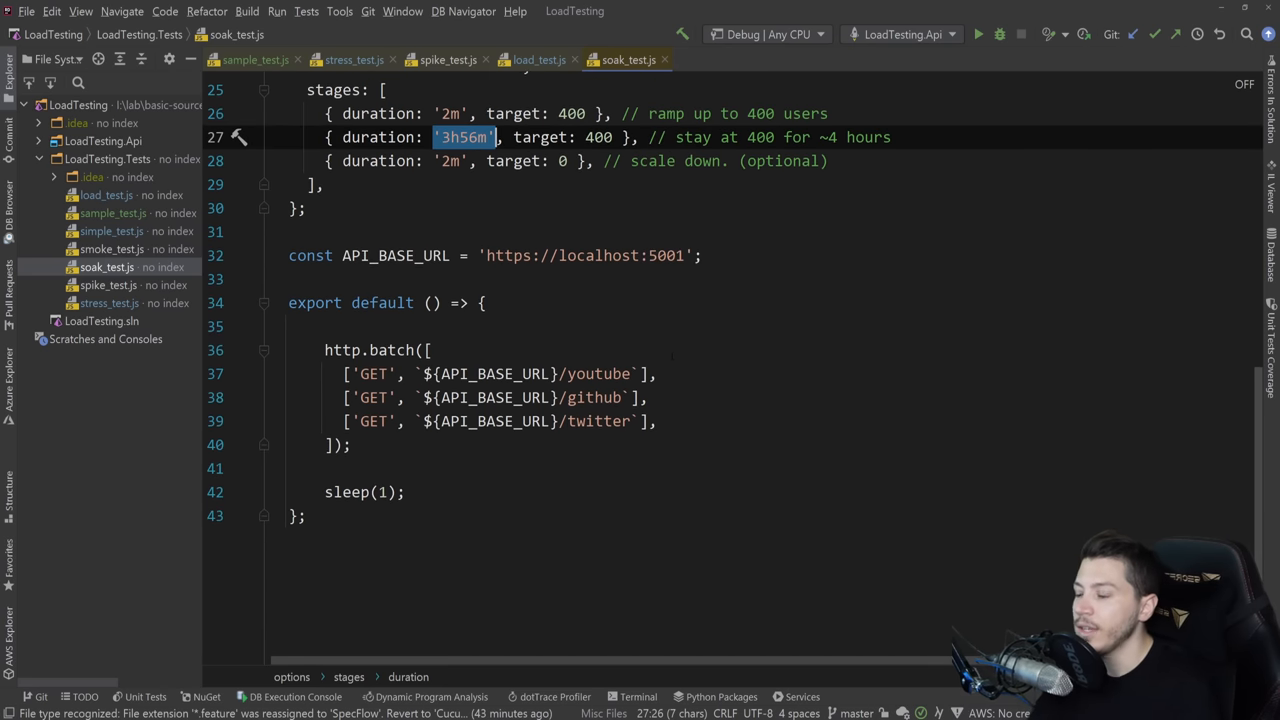